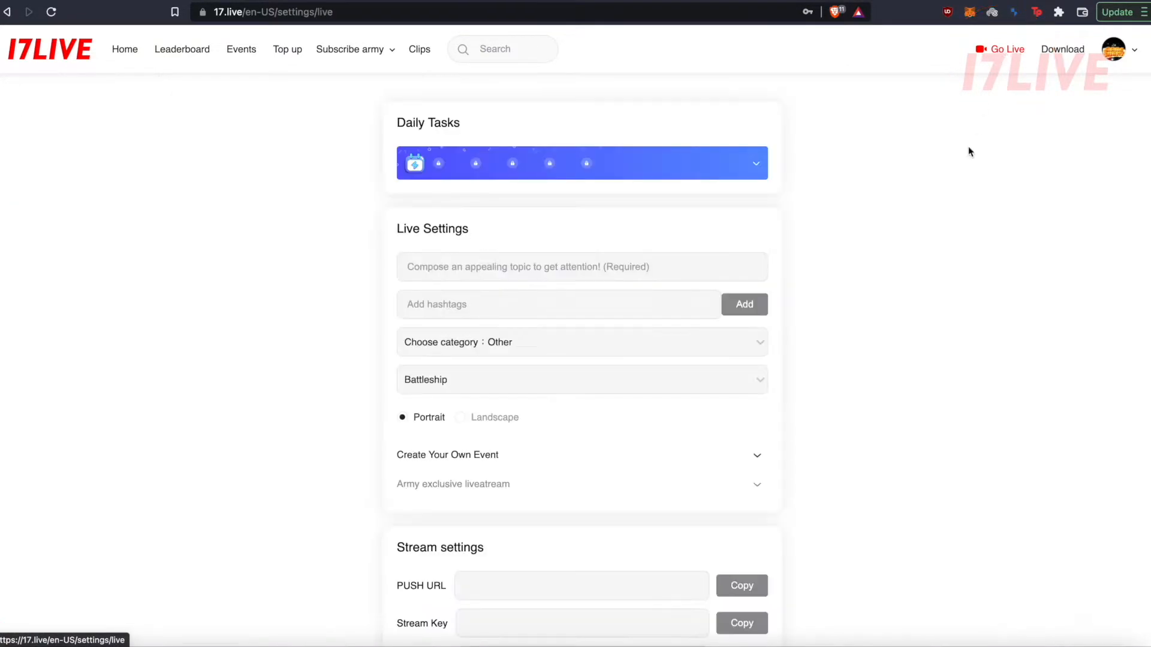
Fill the stream topic field with LIVE TEST OBS under Live Settings.
scroll("down", 3)
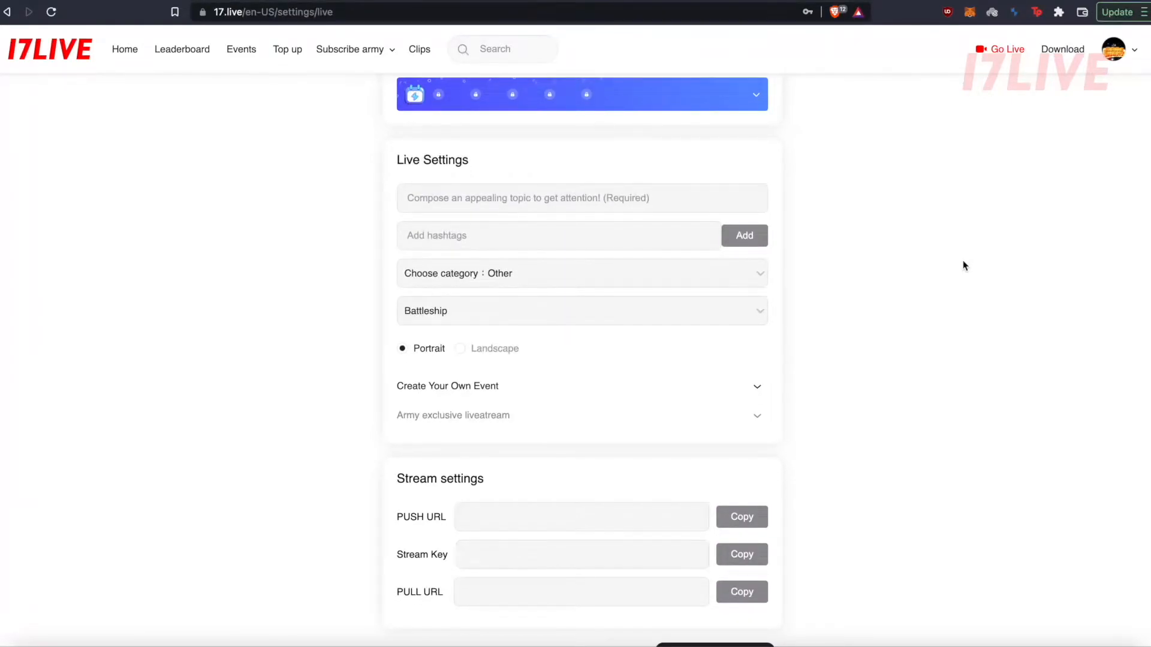
left_click(581, 198)
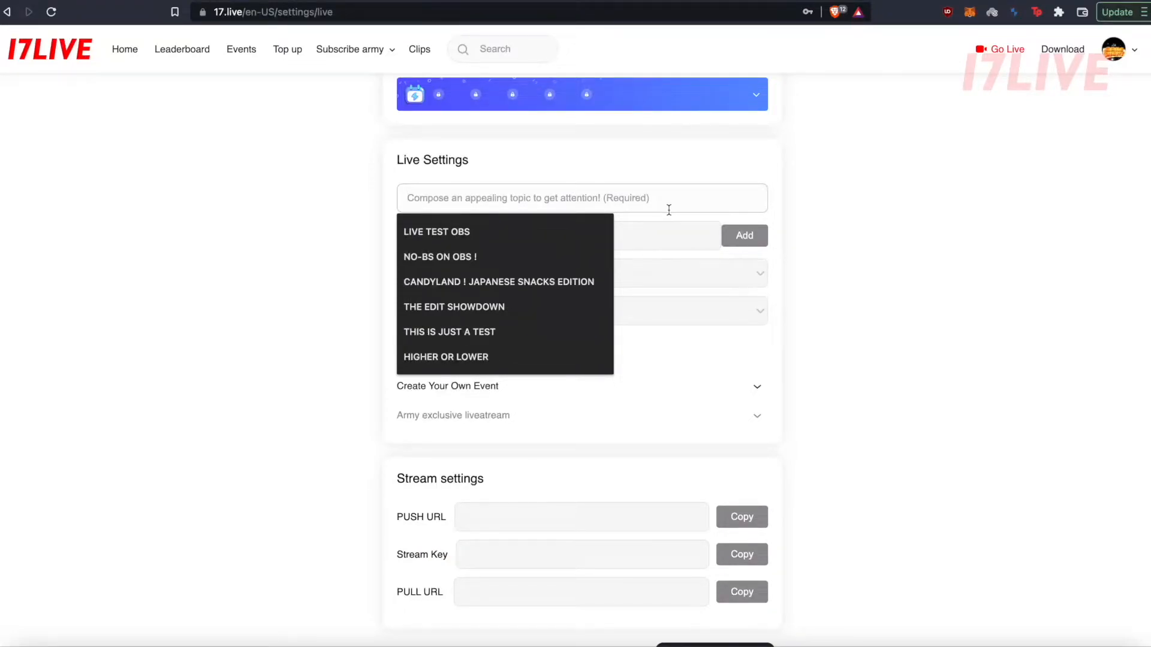
type("LIVE TEST OBS")
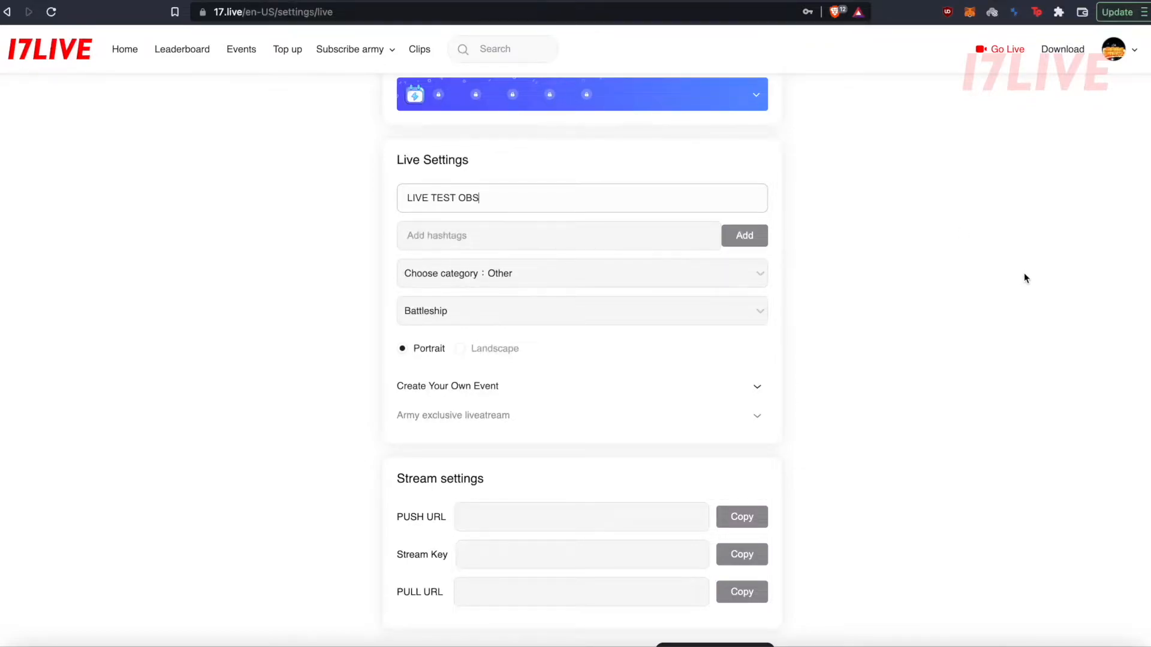
Add hashtags #Raffle and #Giveaway and choose Live Music category, keeping Portrait.
left_click(572, 236)
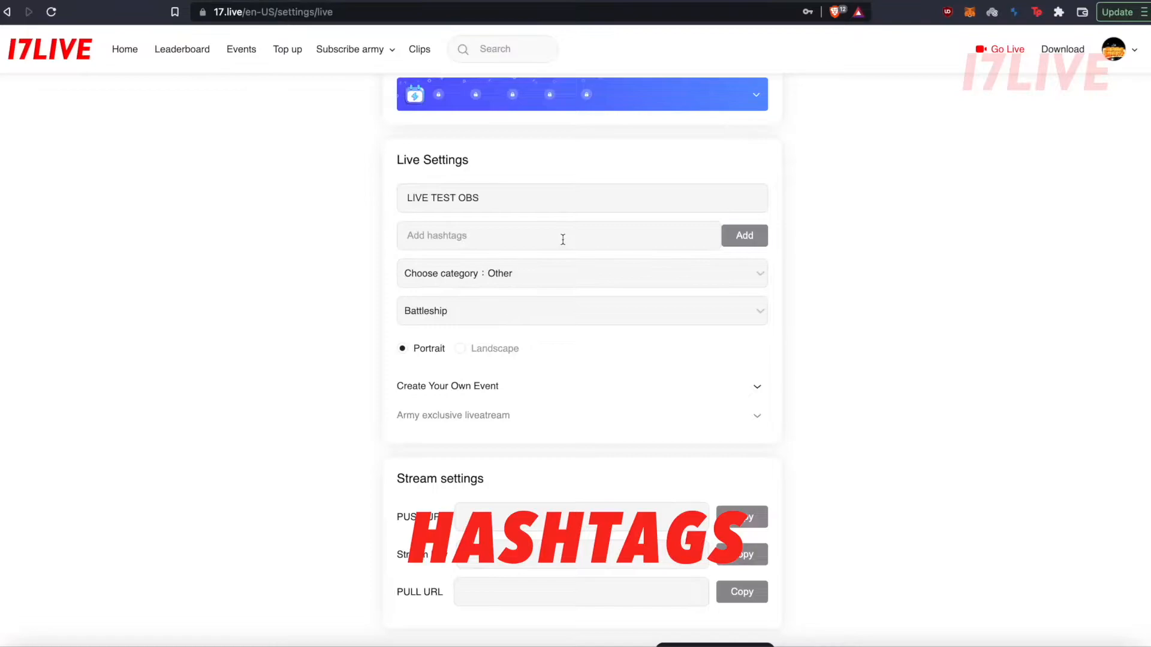
left_click(558, 236)
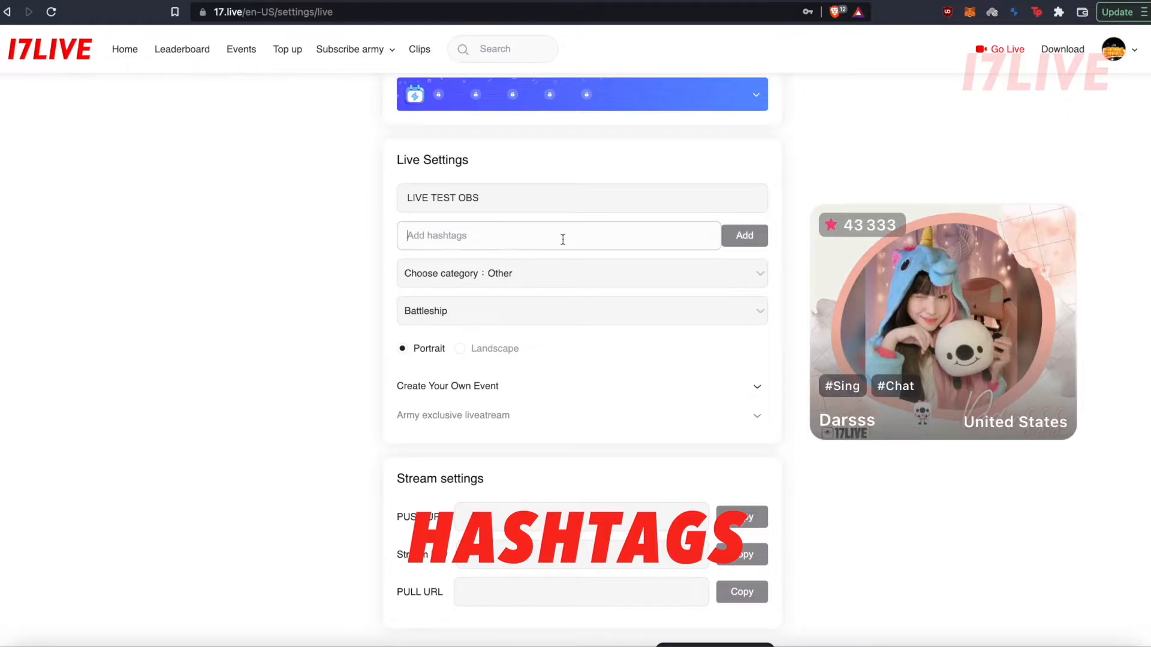
type("Raffle #Giveaway")
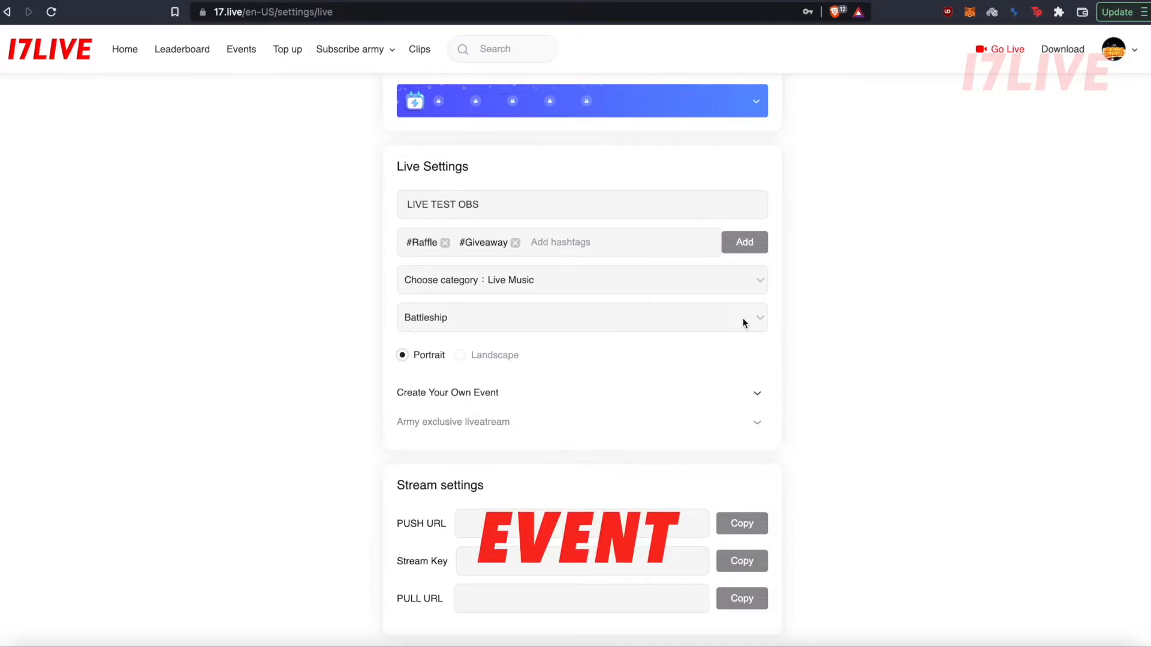
mouse_move(766, 359)
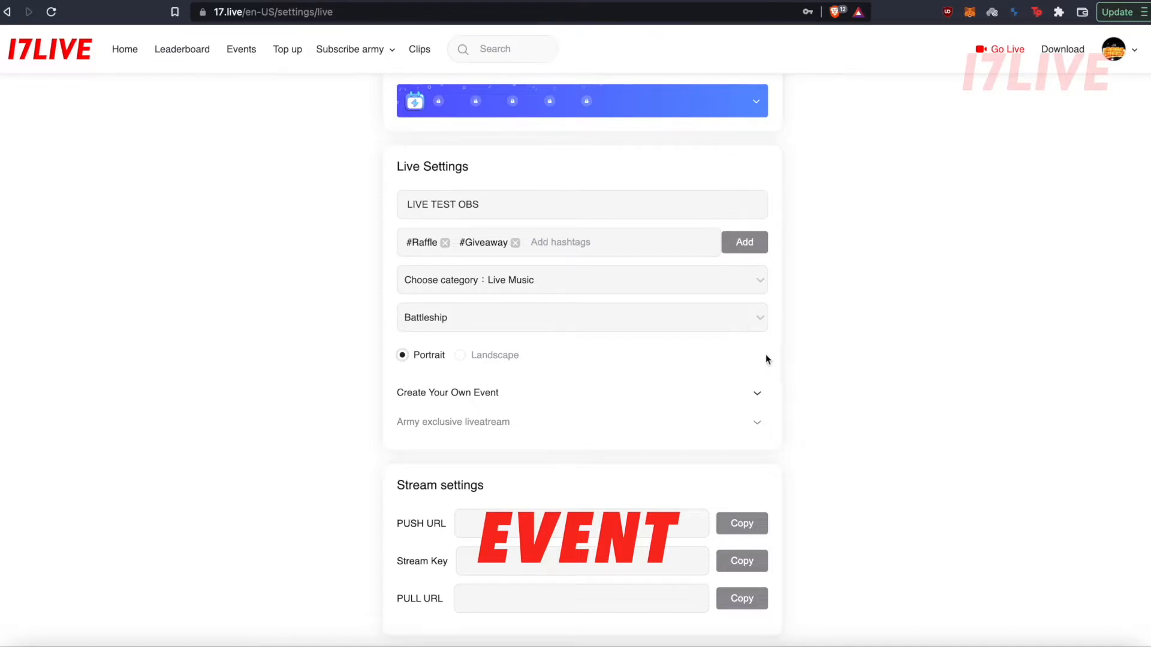
mouse_move(506, 394)
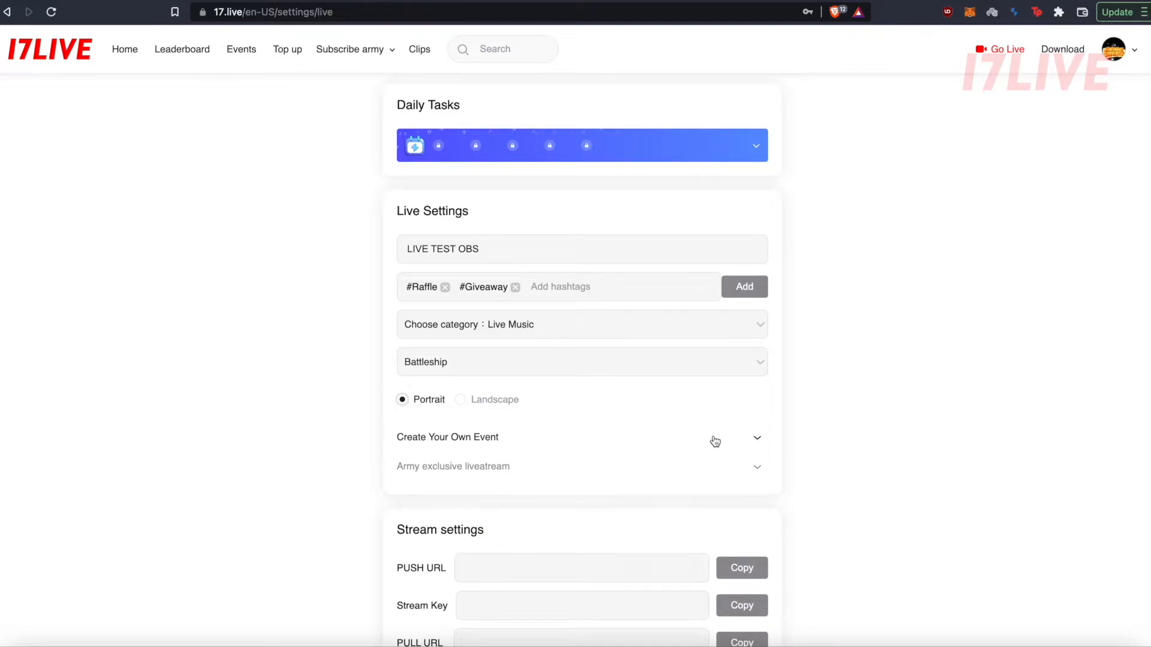
mouse_move(544, 420)
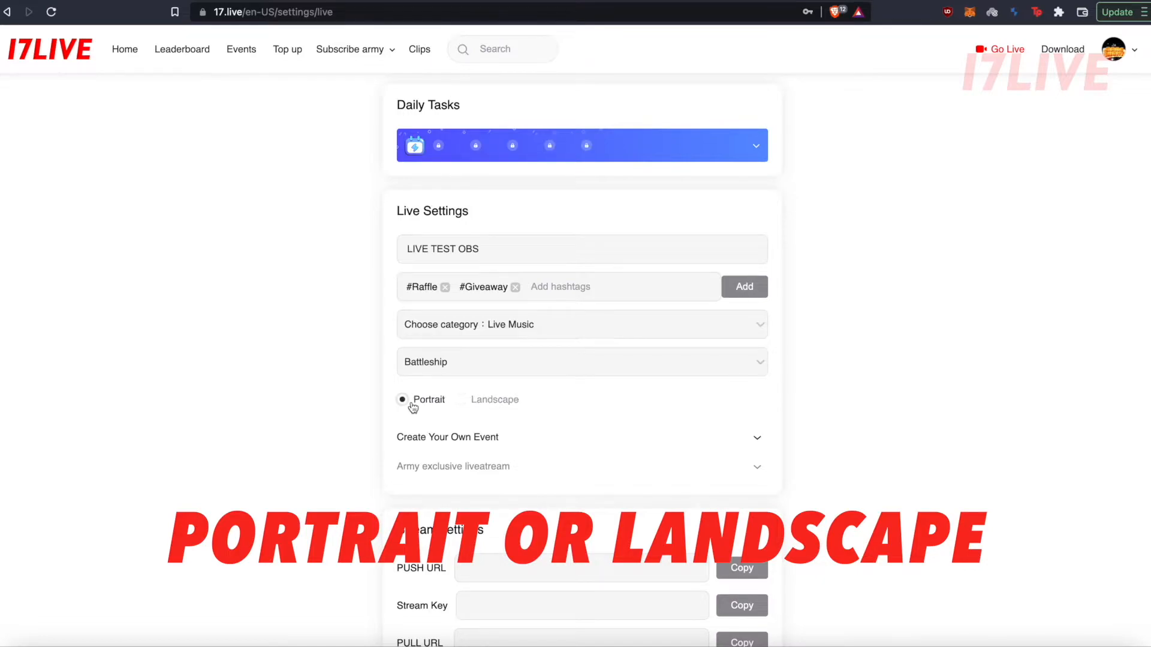
scroll("down", 3)
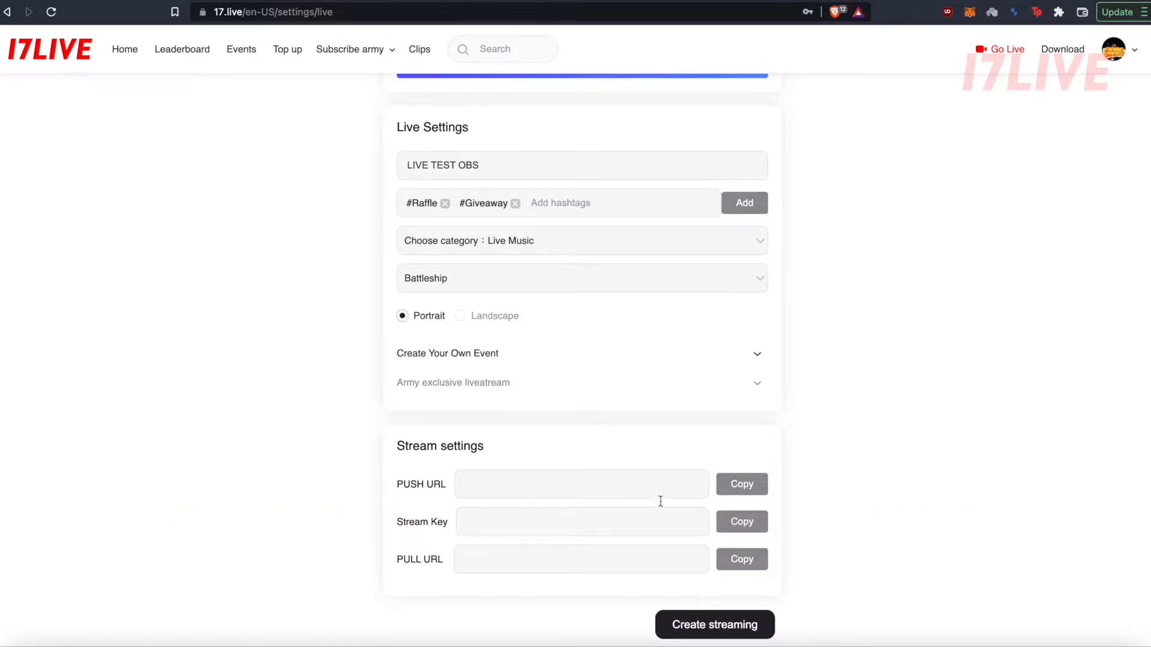
Bring the OBS Studio window with the empty scene to the front.
left_click(712, 625)
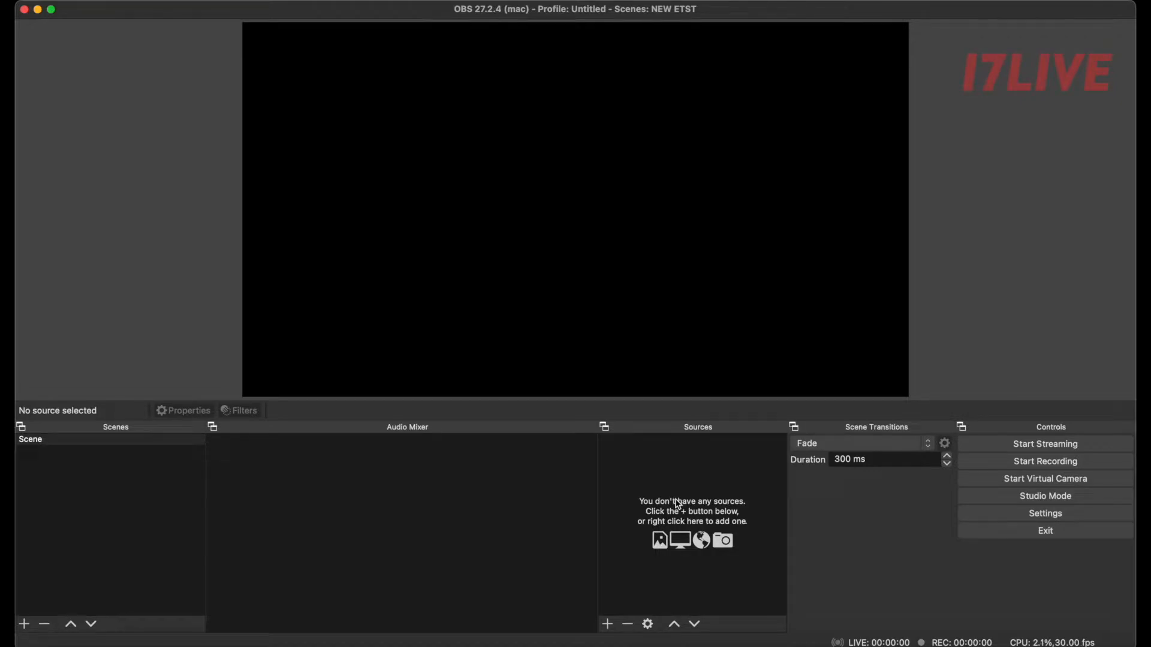
mouse_move(855, 541)
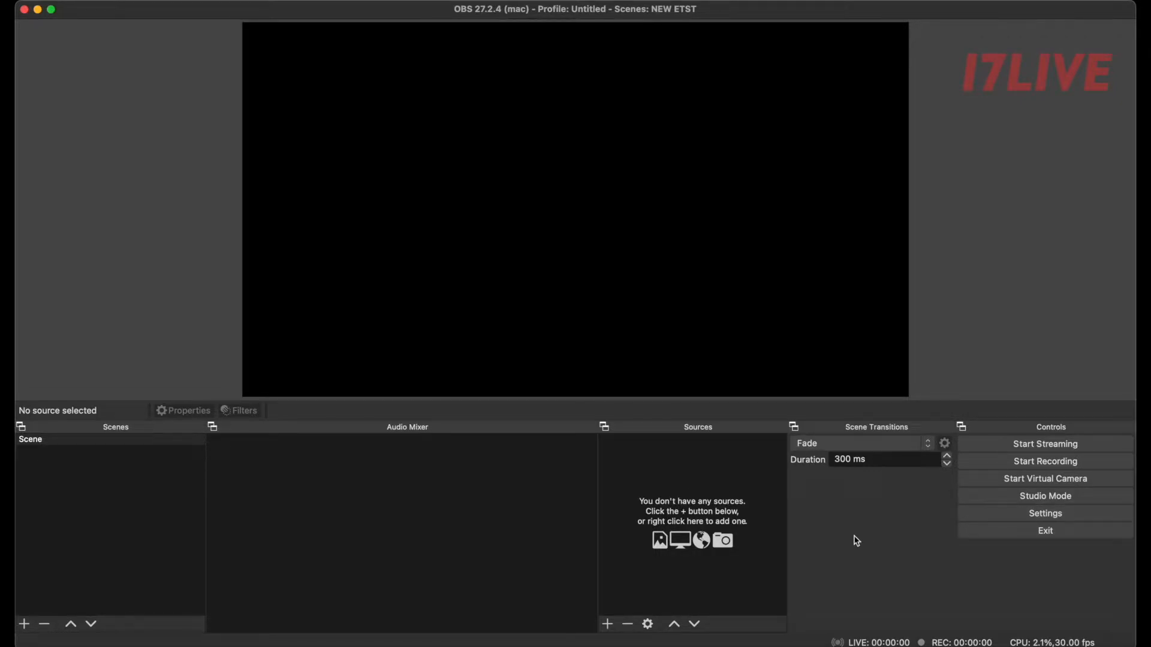
Set video to a 1080x1920 base canvas with 720x1280 scaled output.
left_click(1044, 513)
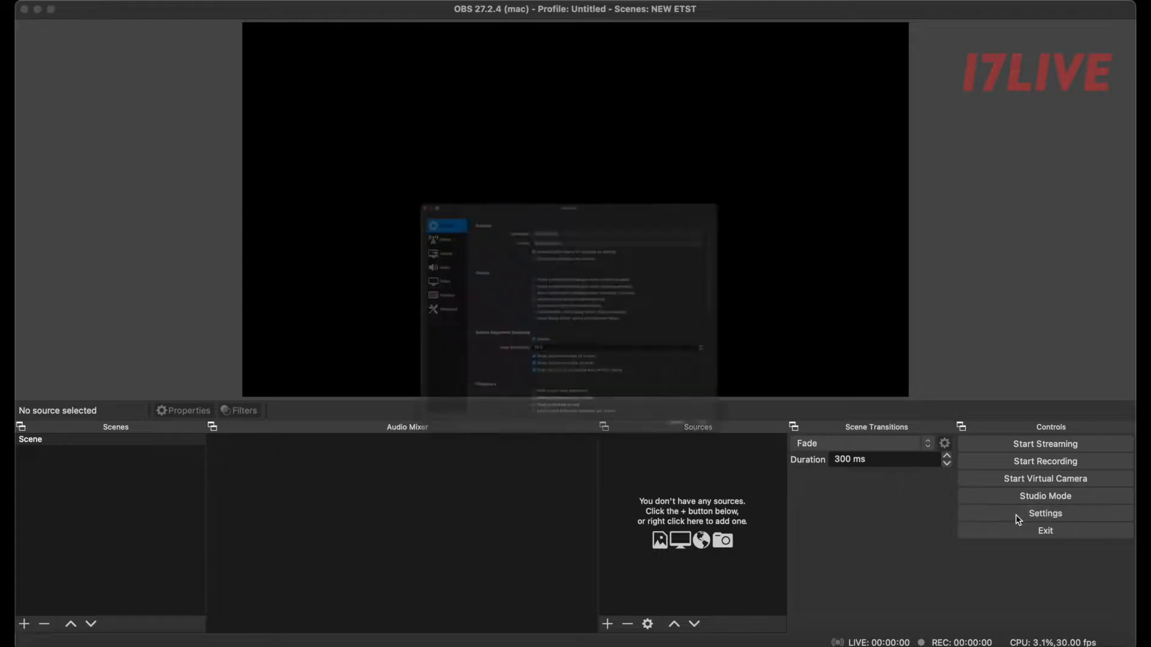
left_click(1045, 513)
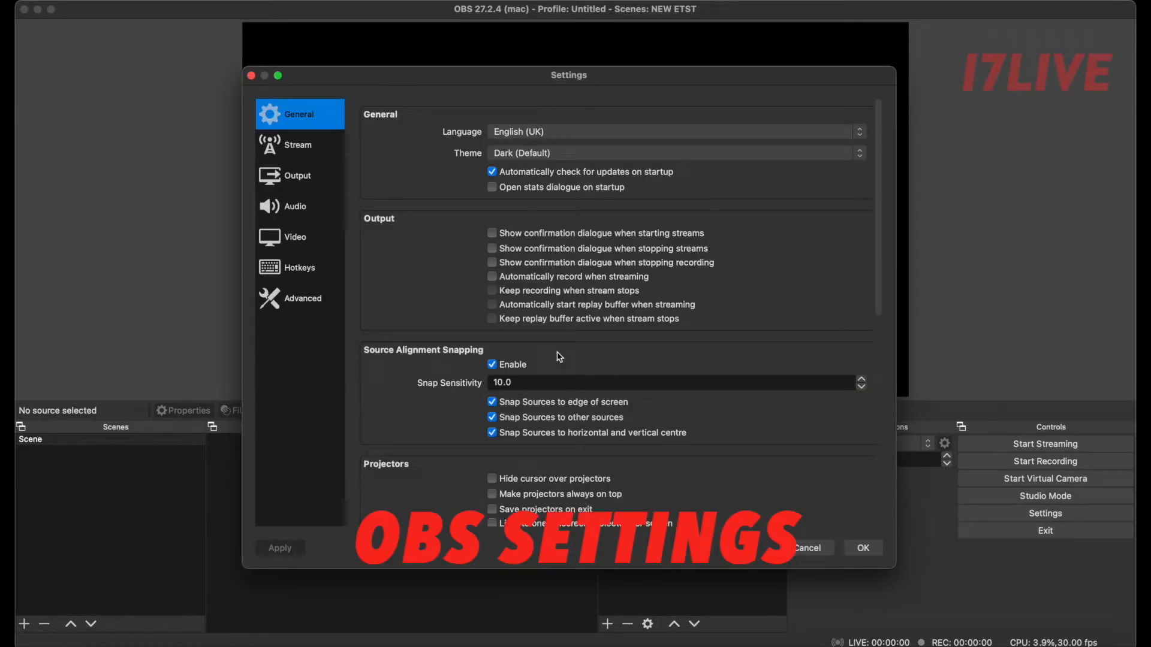
mouse_move(356, 194)
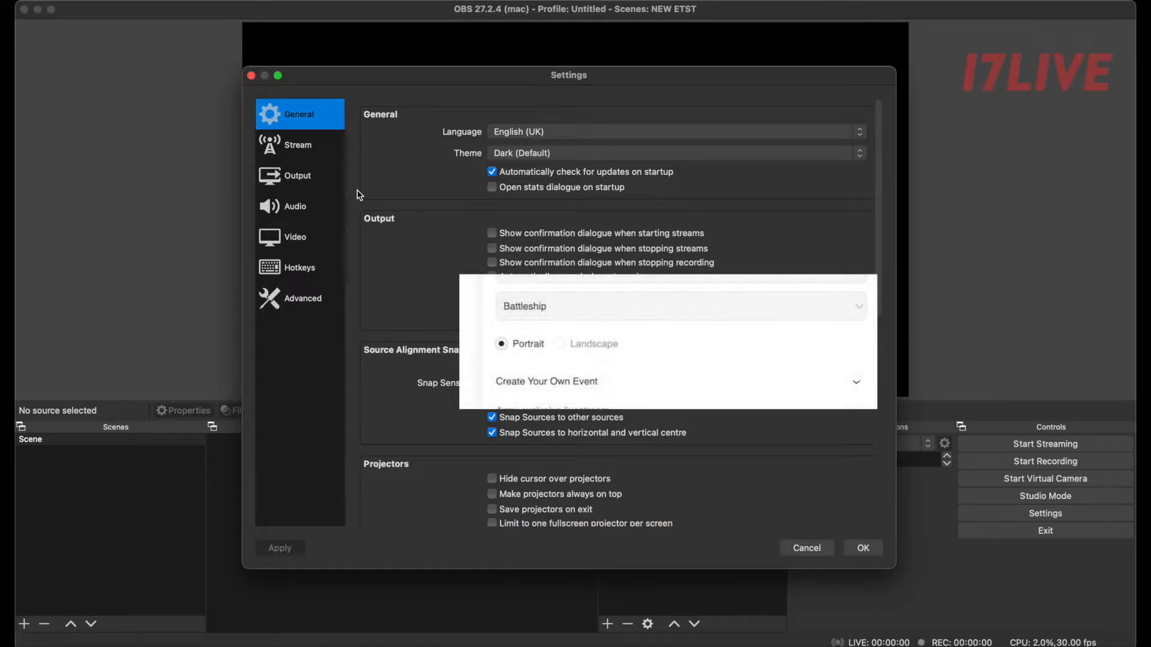
left_click(300, 236)
type("1080x1920")
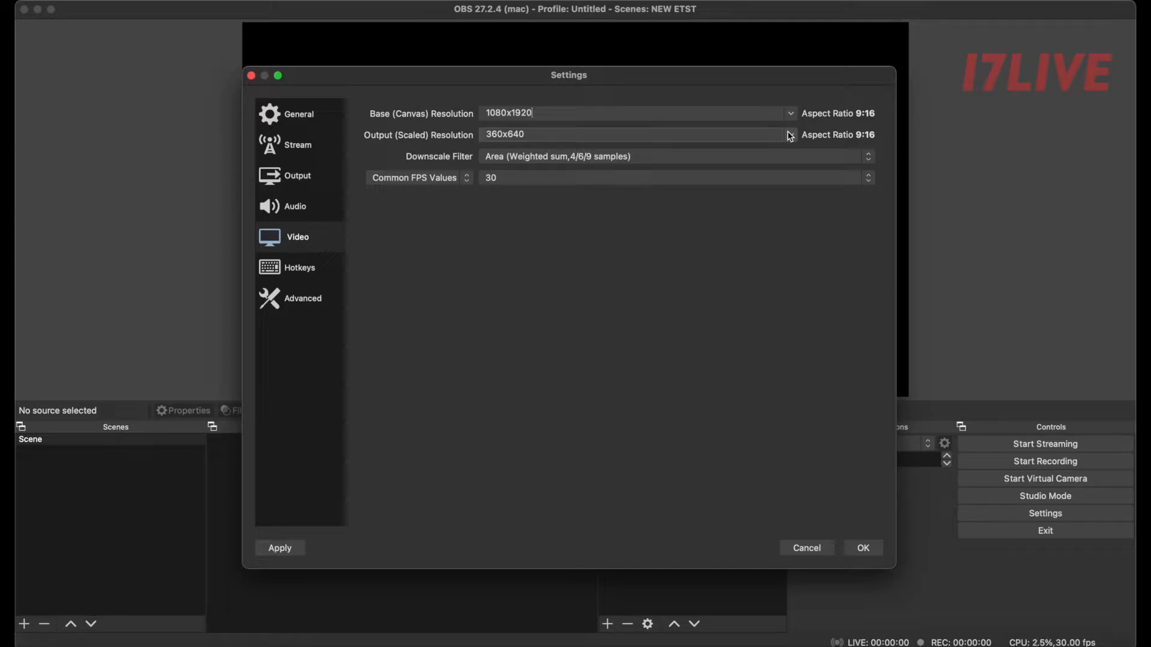
left_click(789, 135)
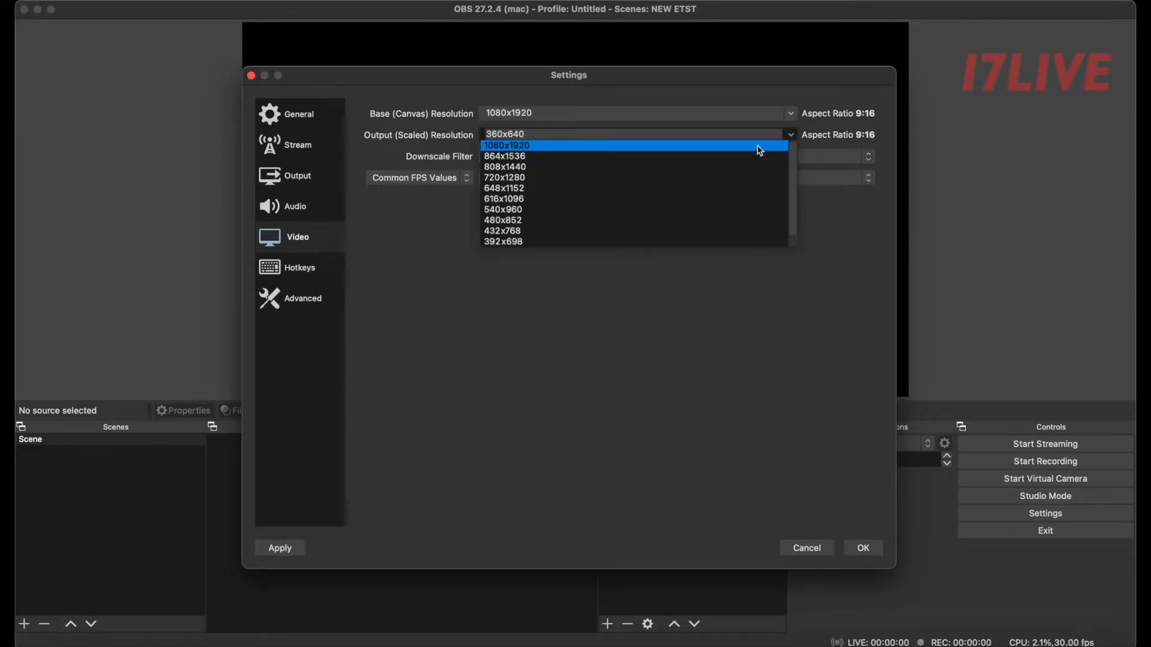
left_click(504, 177)
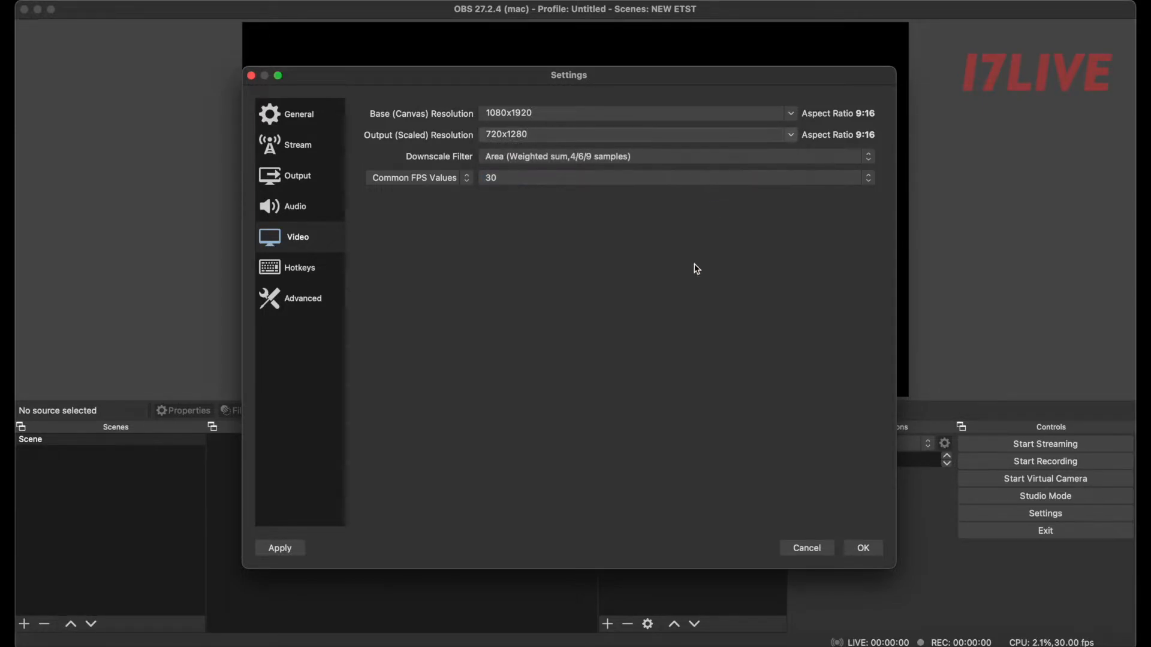
left_click(279, 548)
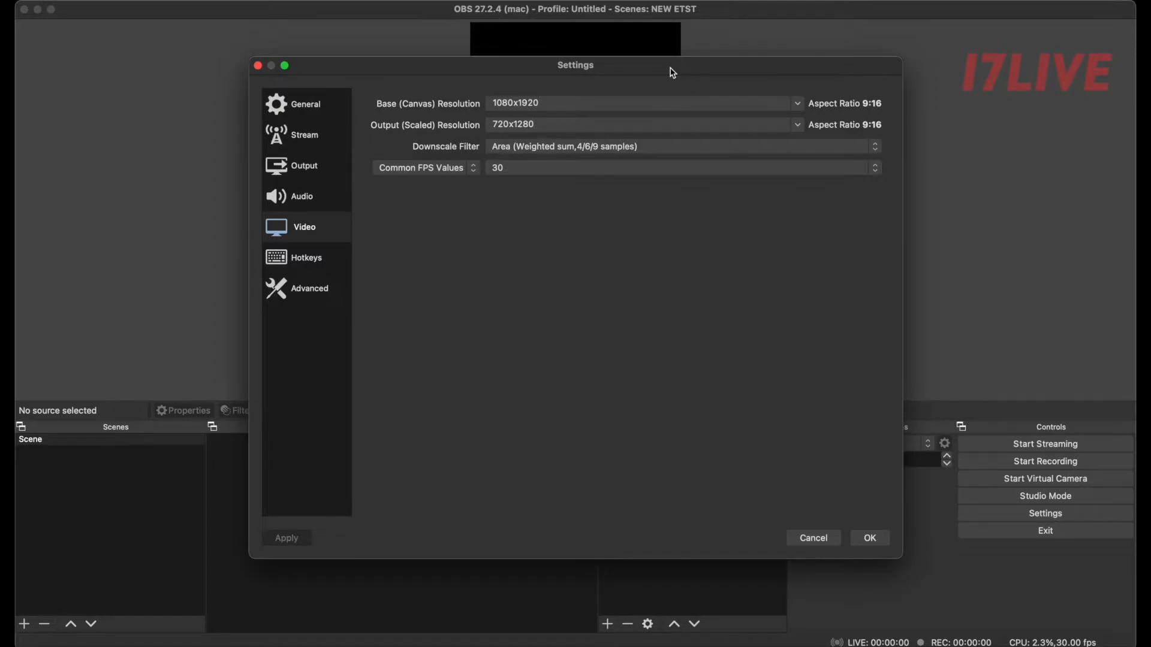
mouse_move(301, 176)
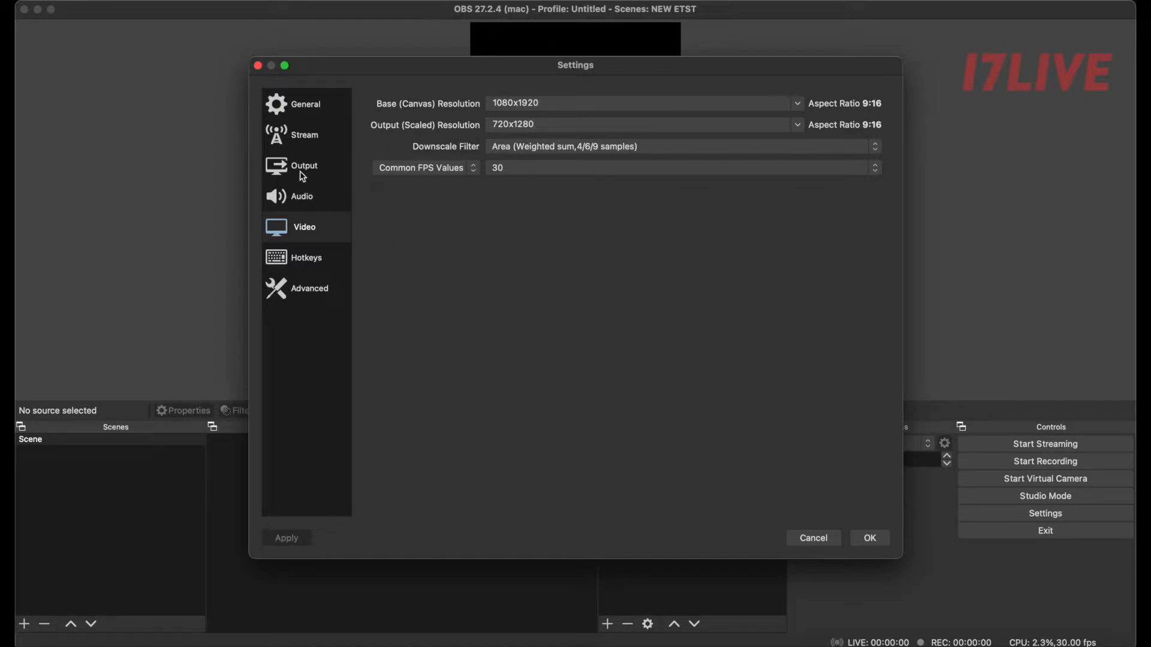
Review the x264 2500 Kbps CBR streaming output, then move to the audio settings.
left_click(303, 165)
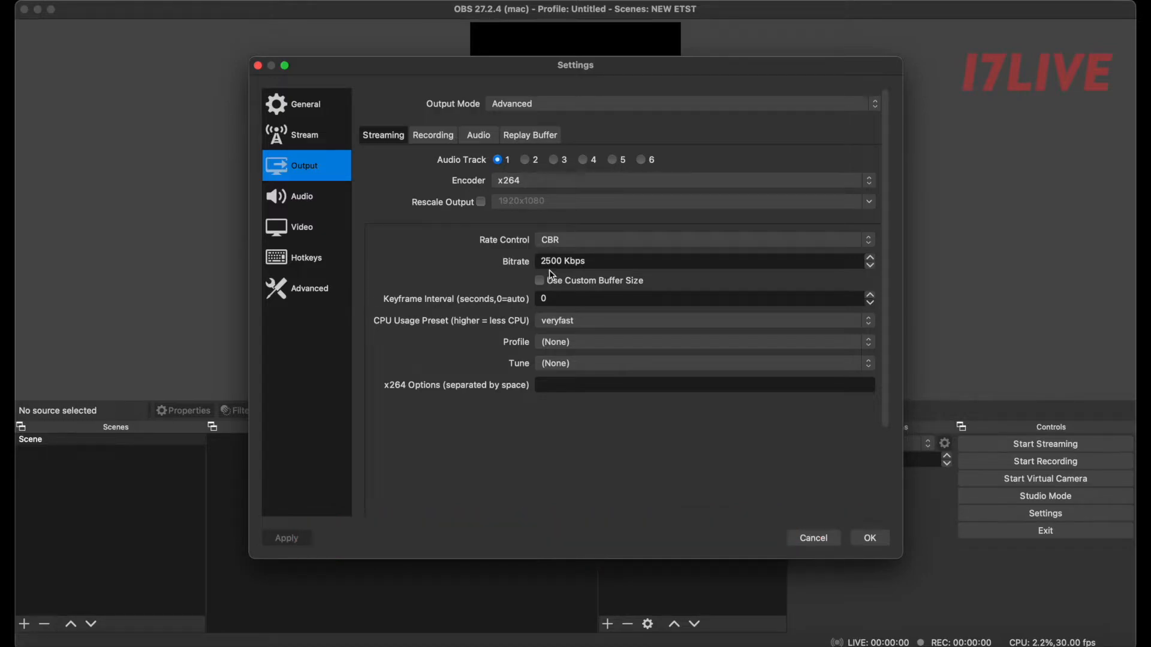
mouse_move(568, 285)
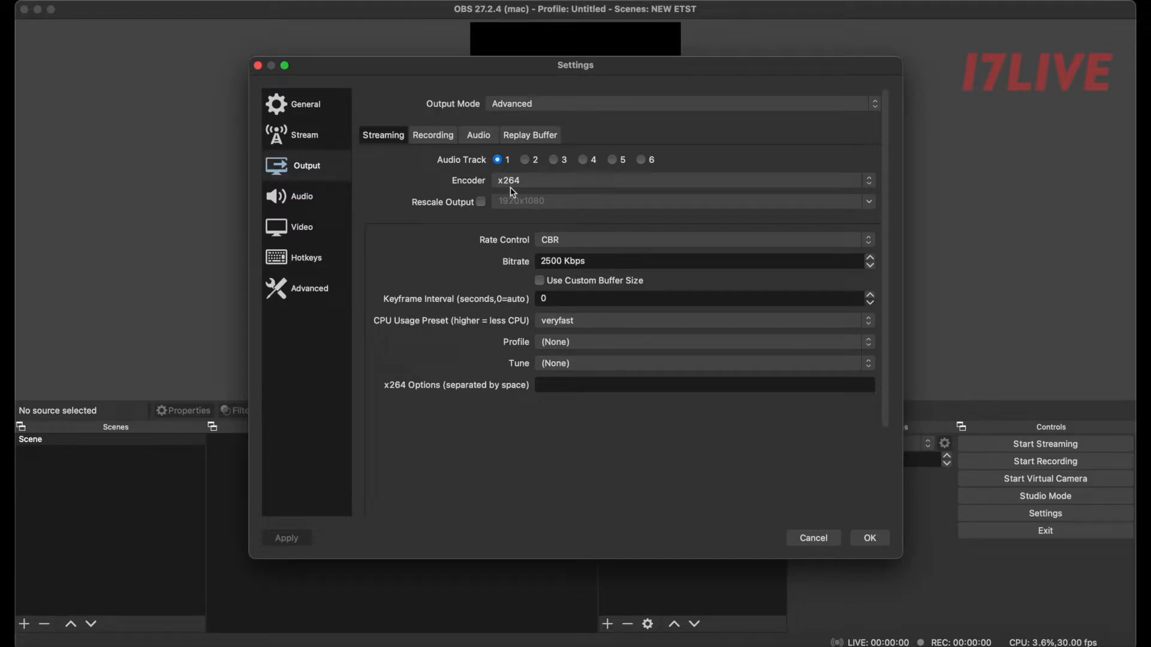
left_click(303, 196)
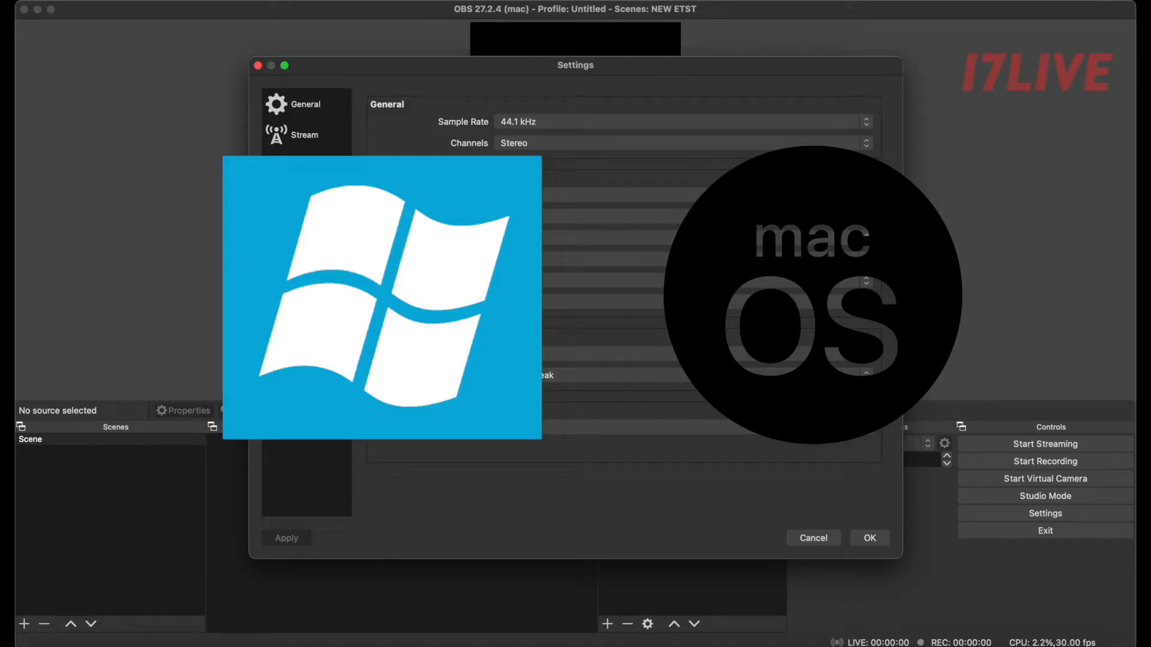
View the BlackHole driver page on Existential Audio's site and bring up Spotlight Search.
left_click(301, 195)
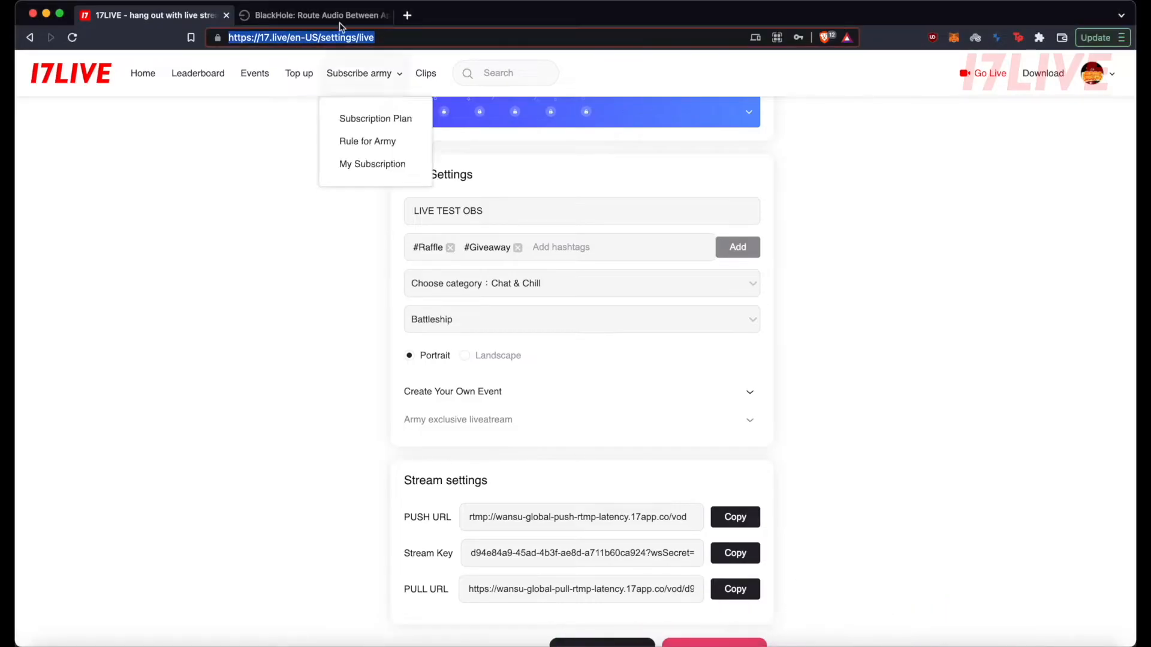
left_click(316, 14)
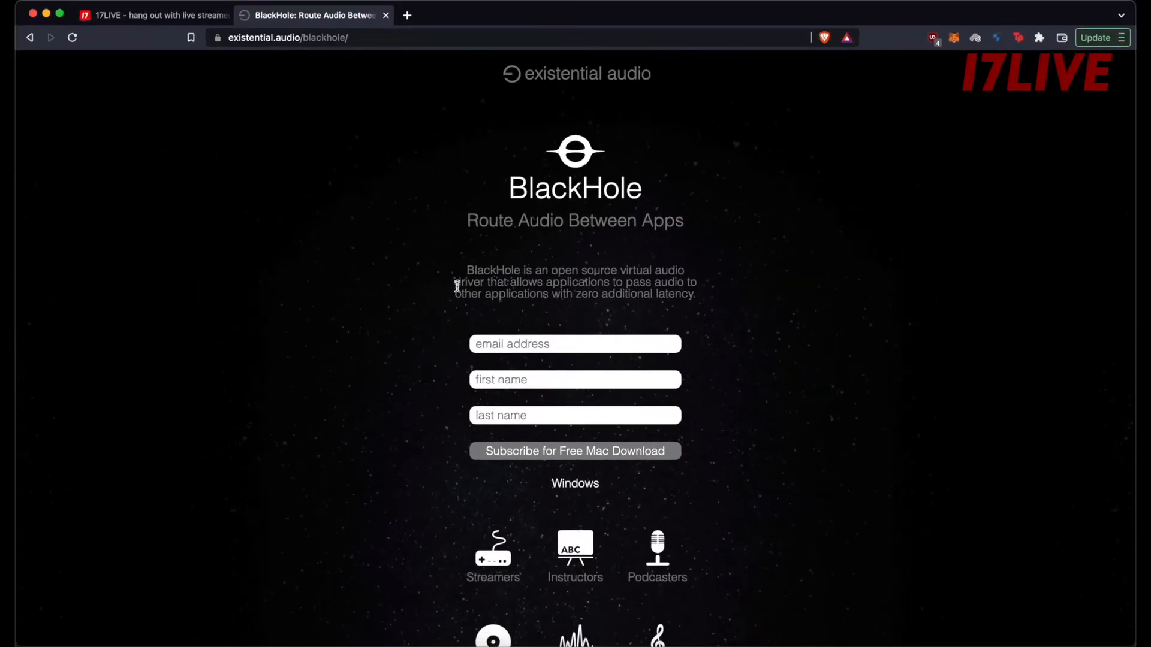
scroll("down", 3)
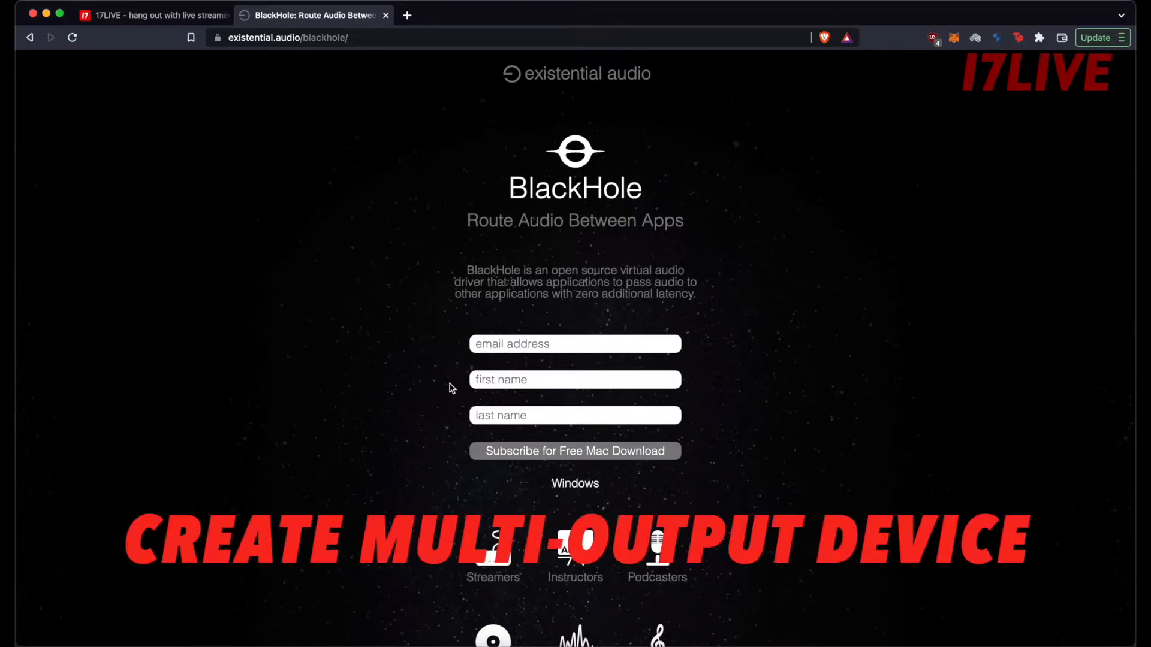
key("cmd+space")
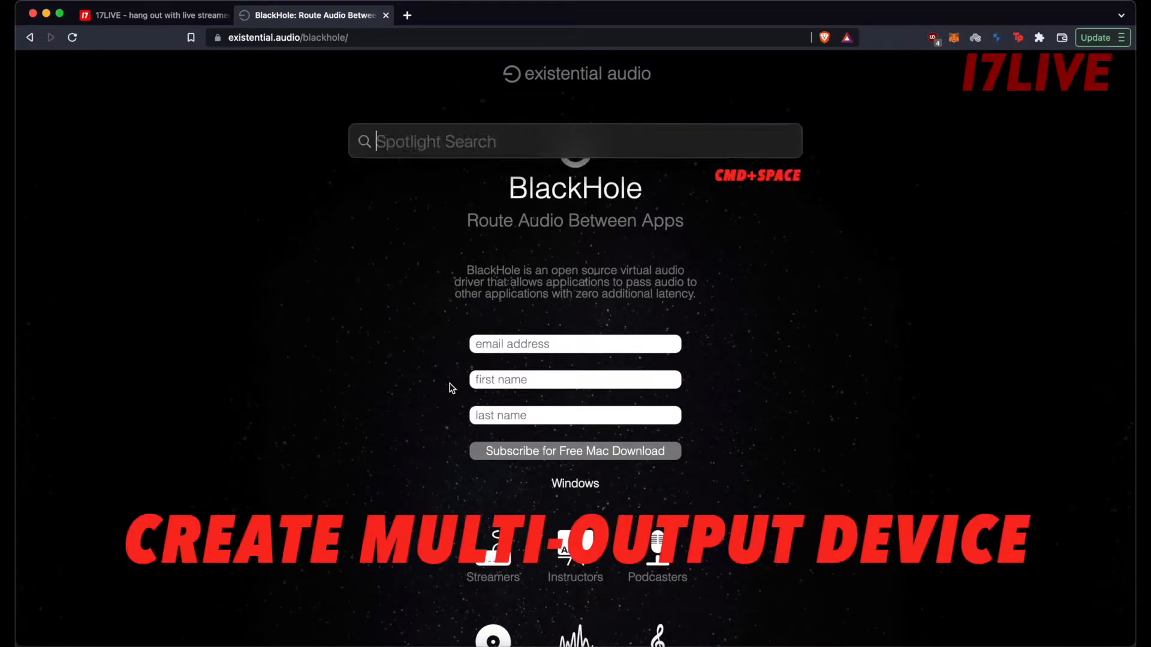
In Audio MIDI Setup create Multi-Output Device 2 using Steinberg UR22 and BlackHole 2ch.
type("audio MIDI Setup")
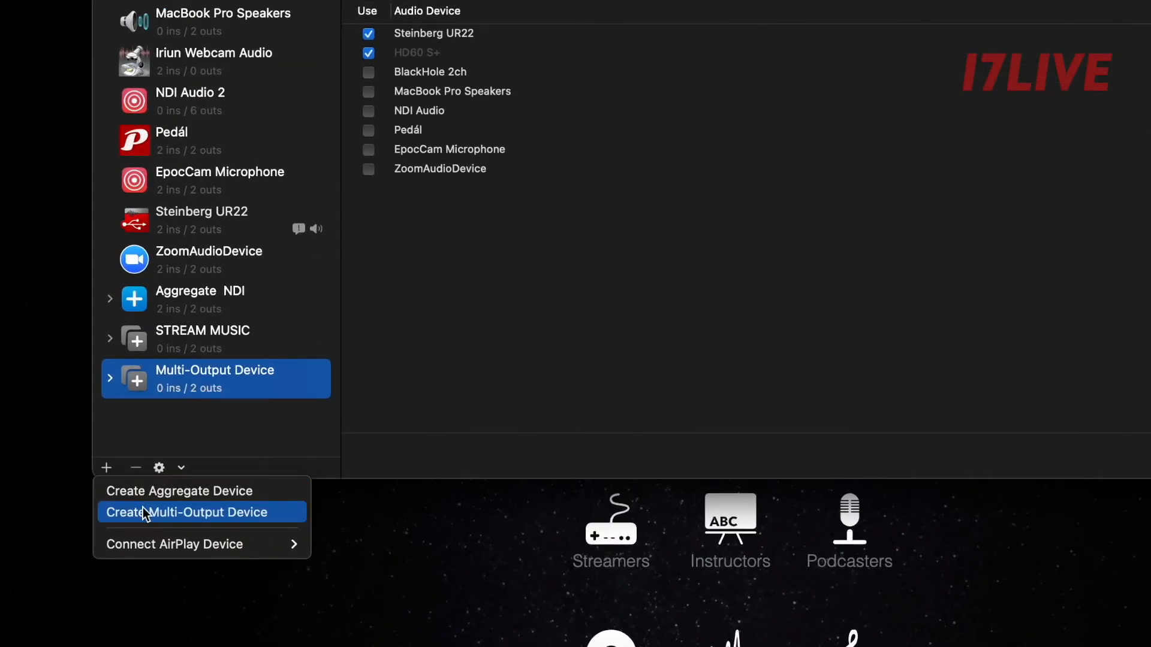
left_click(188, 512)
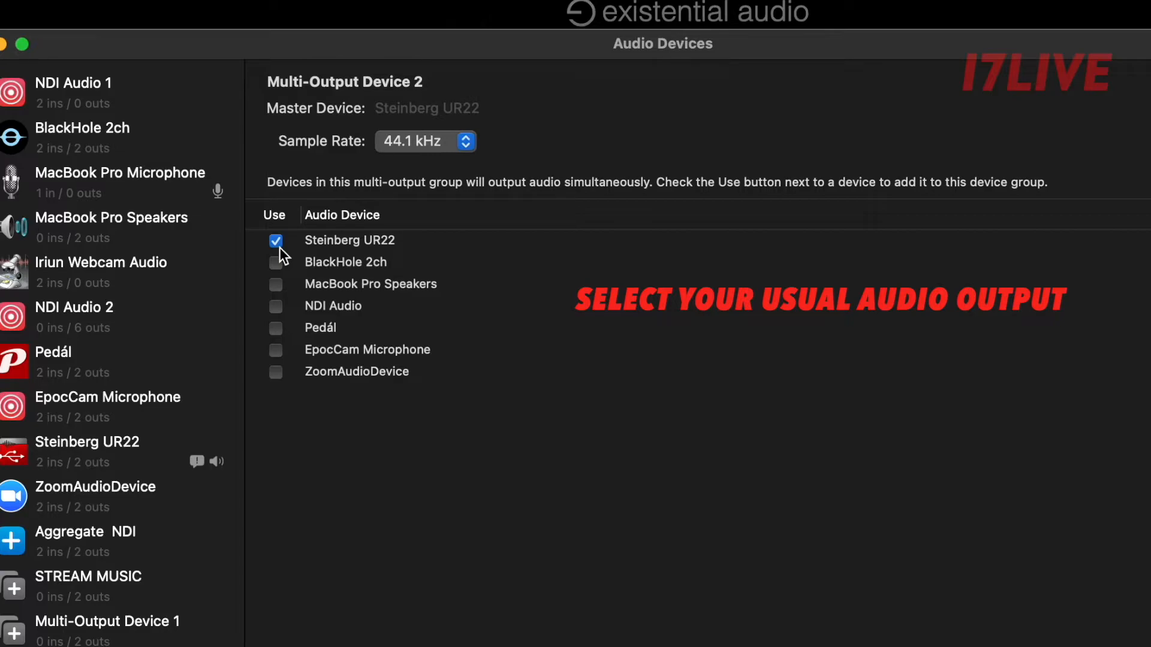
mouse_move(277, 292)
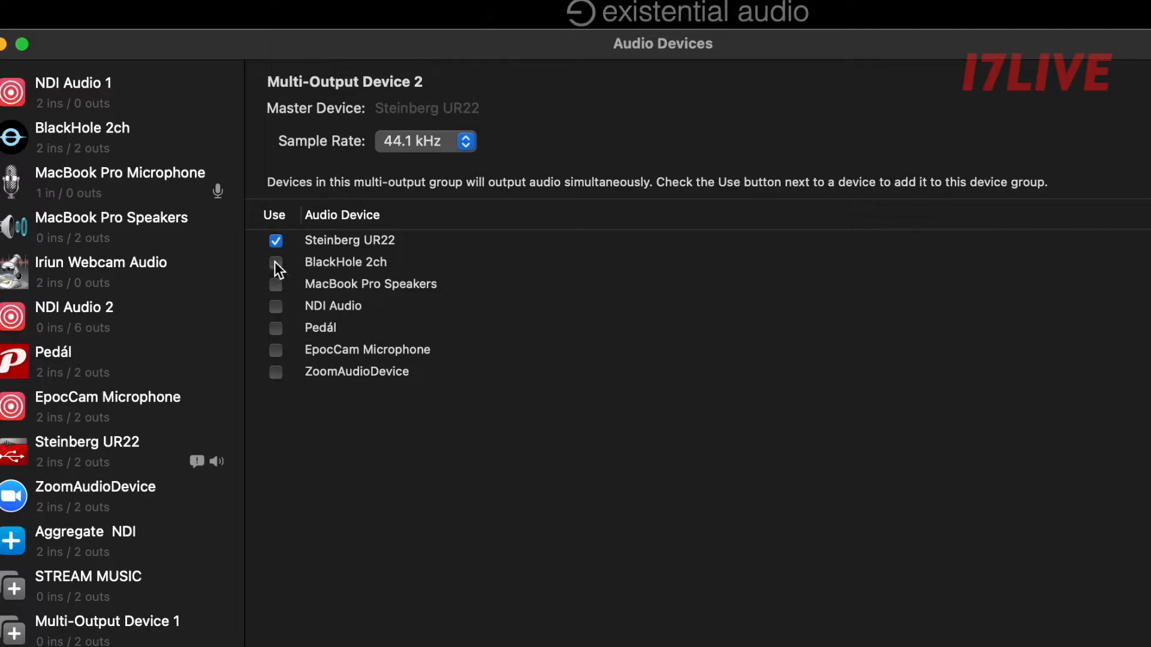
left_click(276, 262)
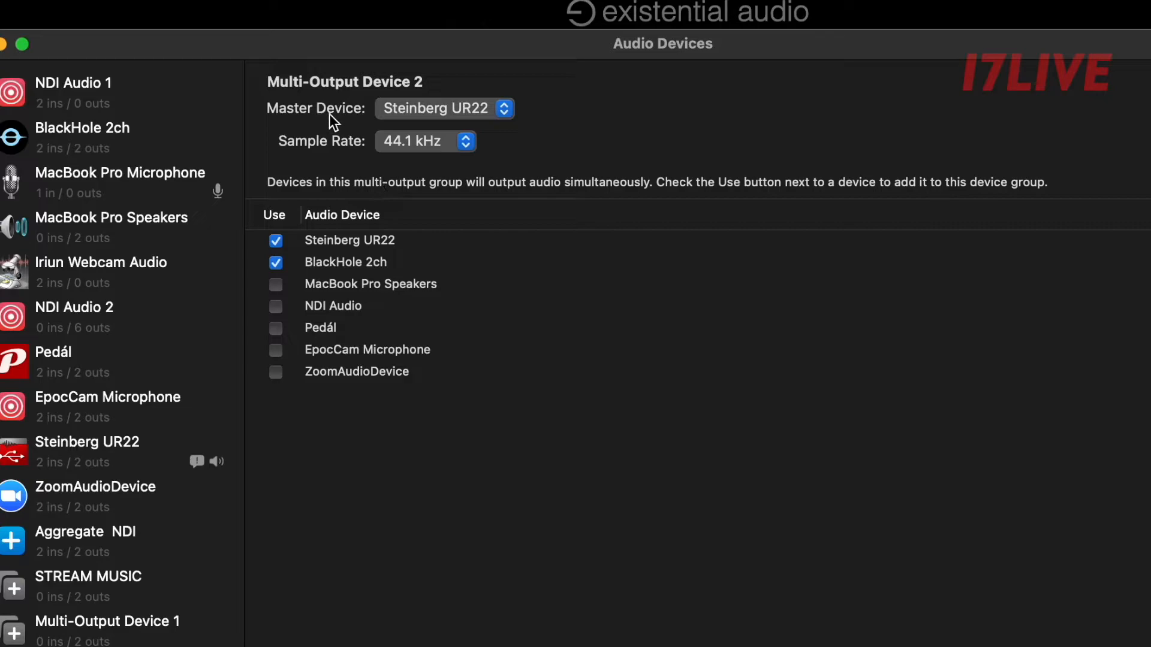
mouse_move(474, 124)
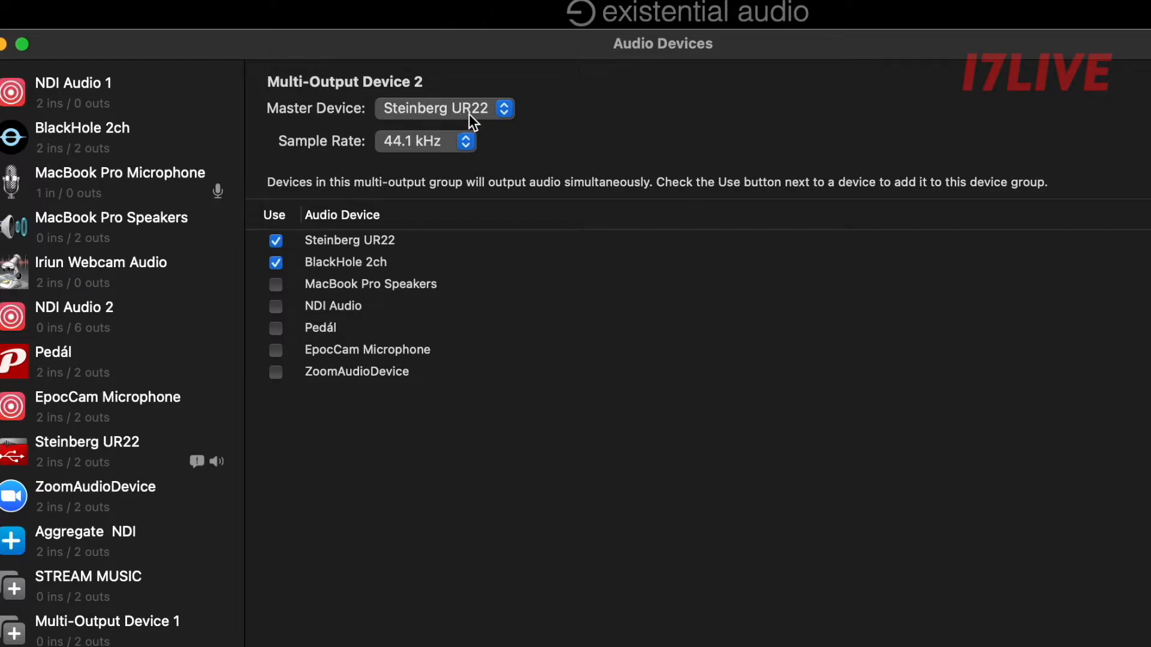
mouse_move(495, 119)
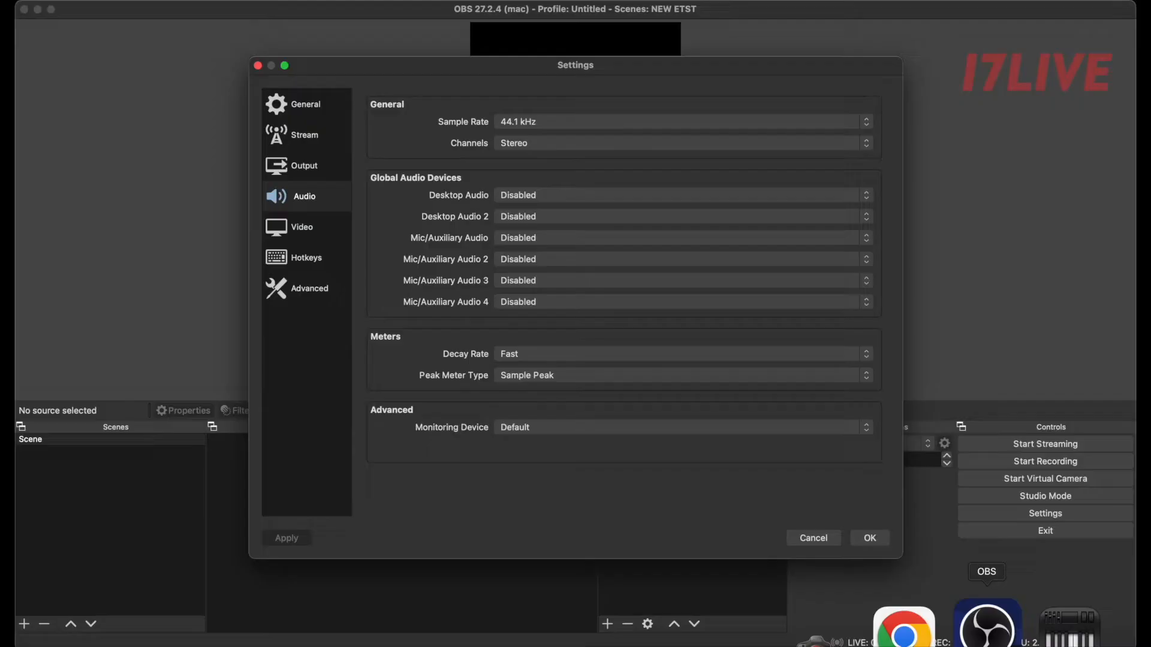
Set Desktop Audio to BlackHole 2ch in the OBS audio settings.
left_click(304, 196)
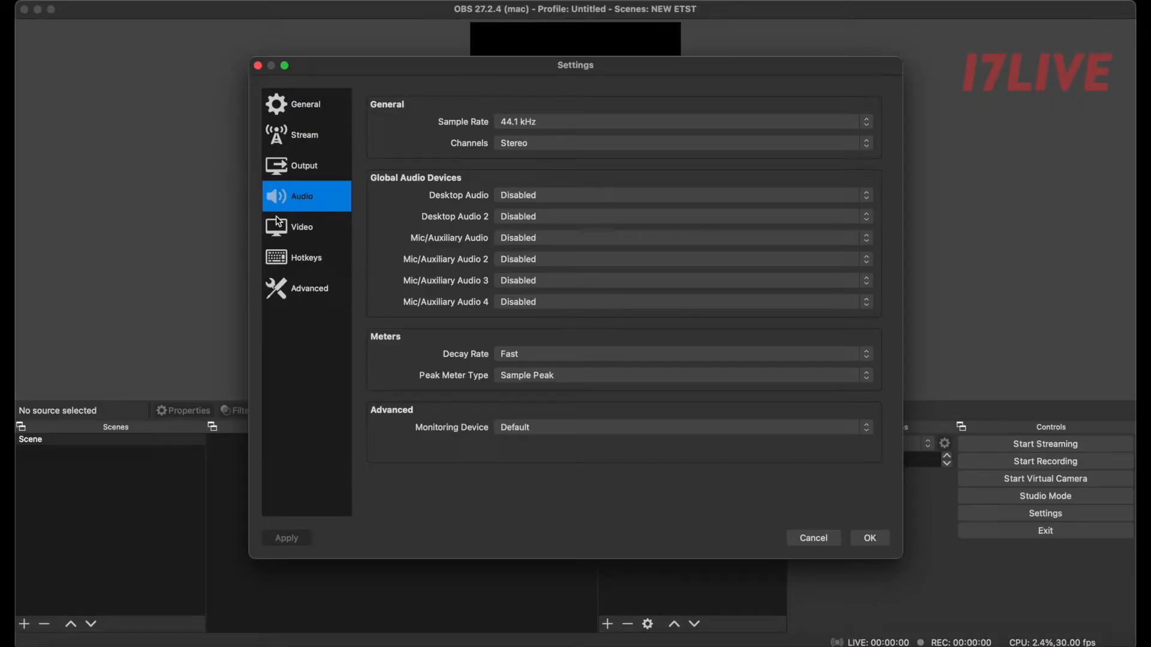
mouse_move(433, 211)
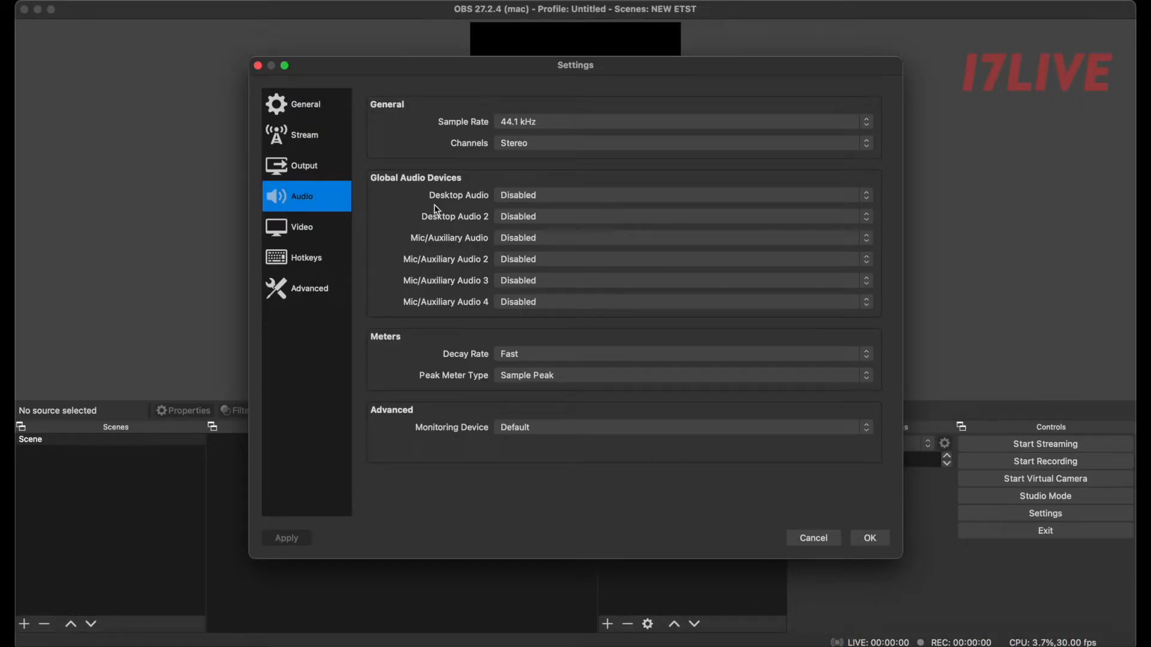
mouse_move(473, 208)
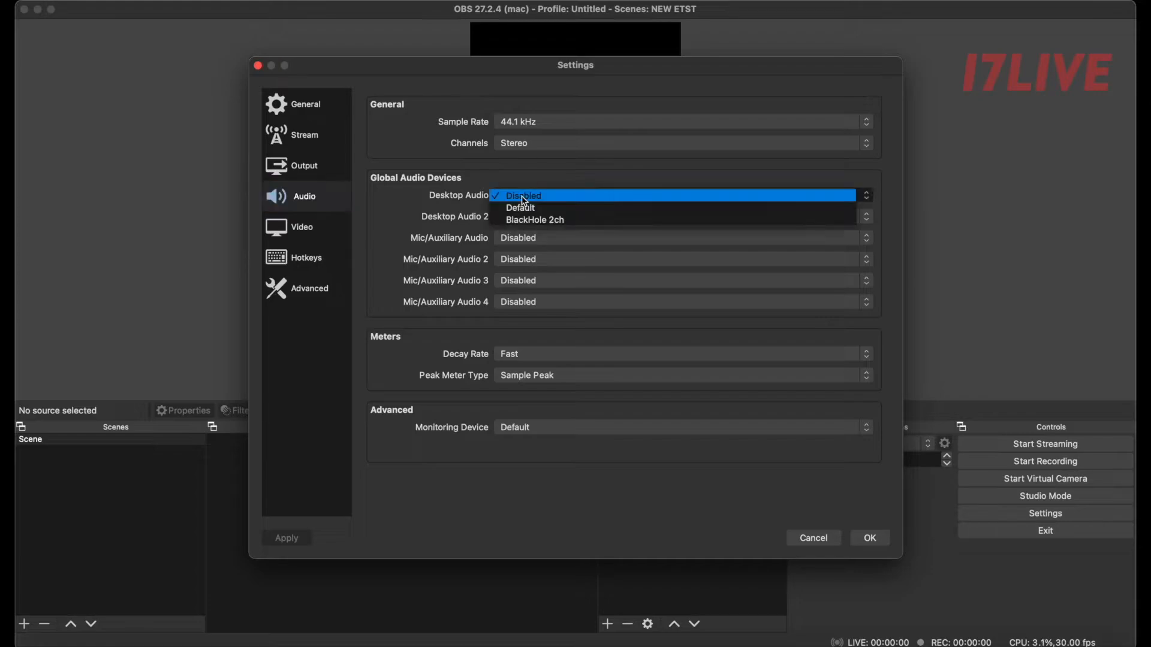
left_click(535, 220)
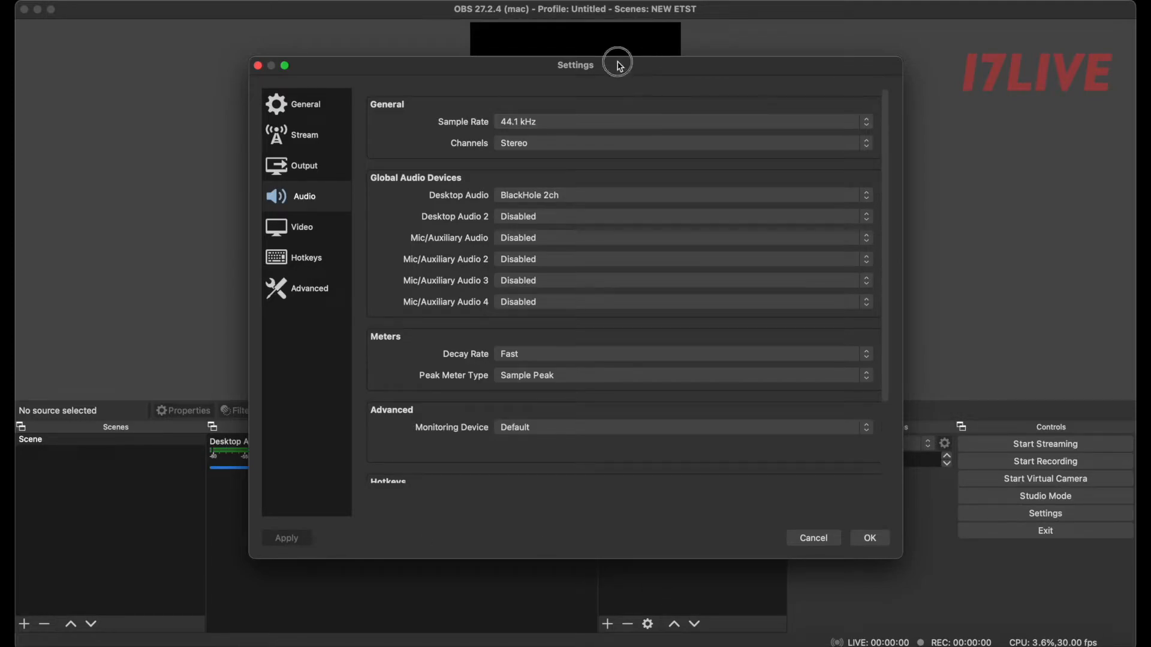
left_click_drag(574, 64, 854, 54)
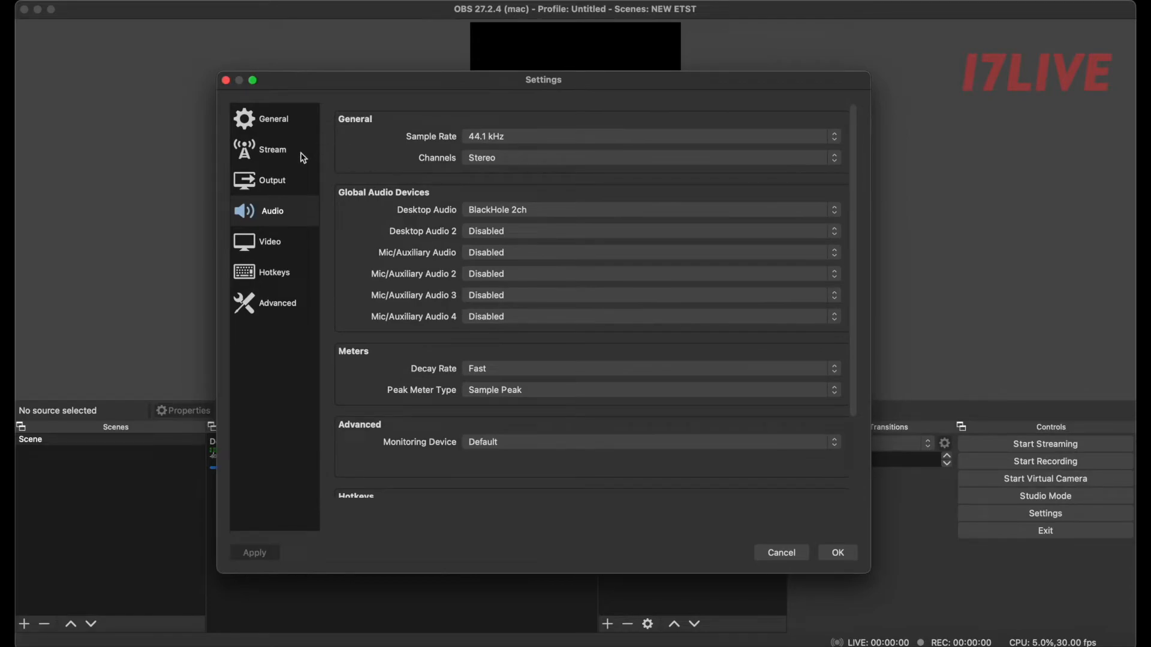
Save the custom streaming server URL and stream key copied from 17LIVE.
left_click(272, 149)
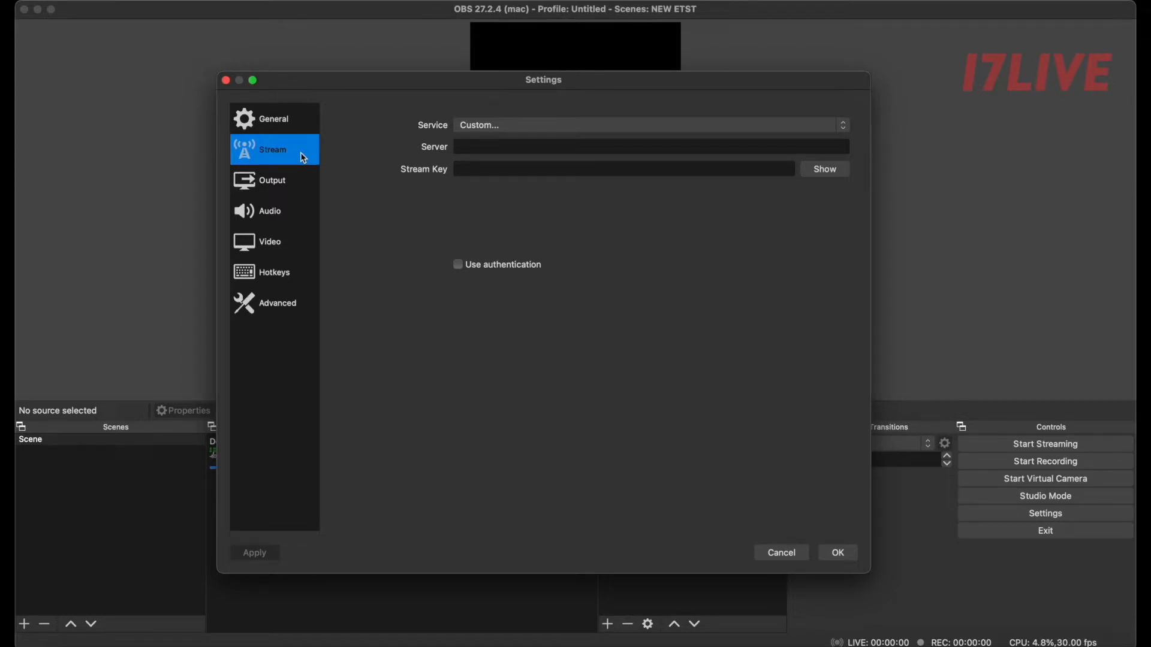
mouse_move(442, 143)
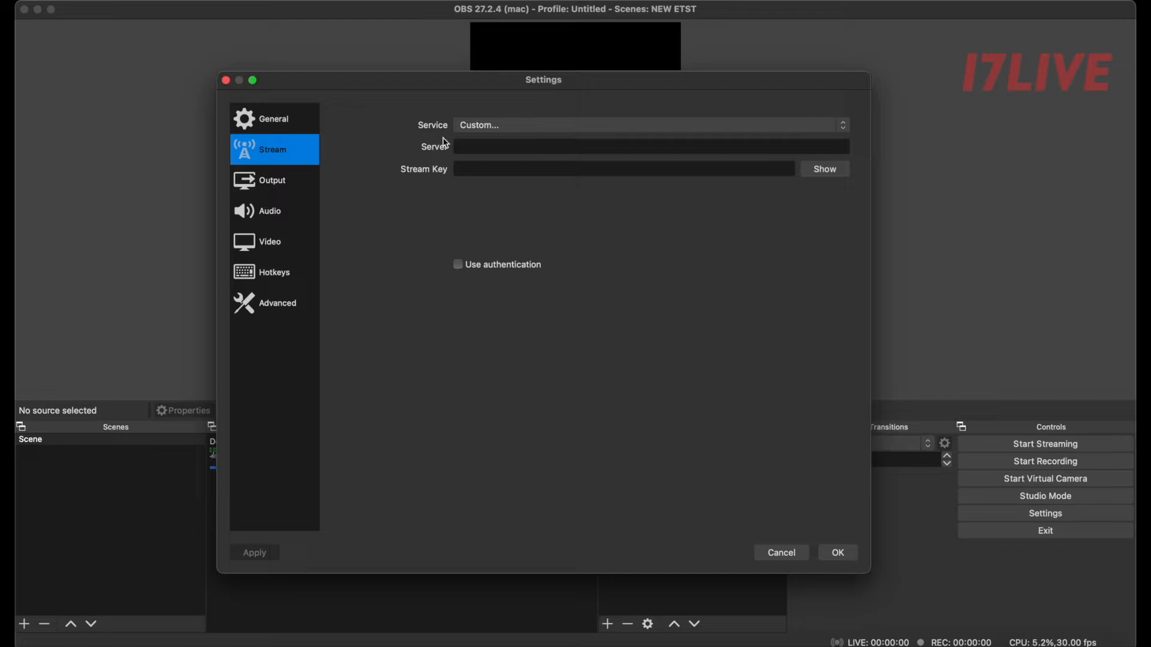
mouse_move(584, 291)
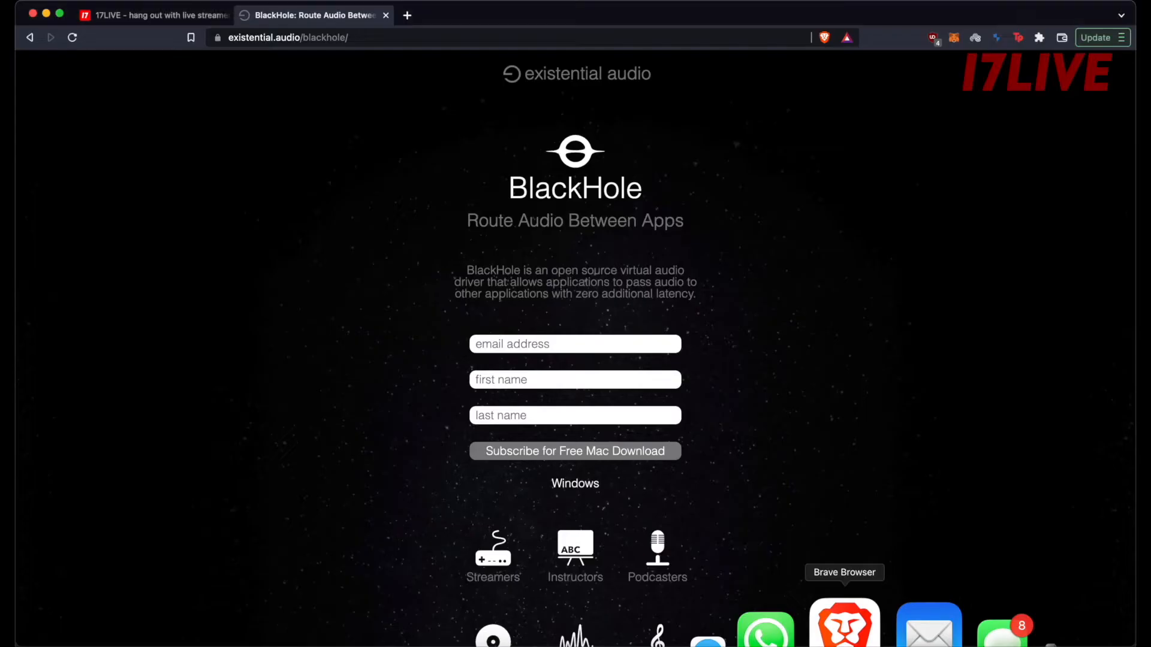
left_click(152, 15)
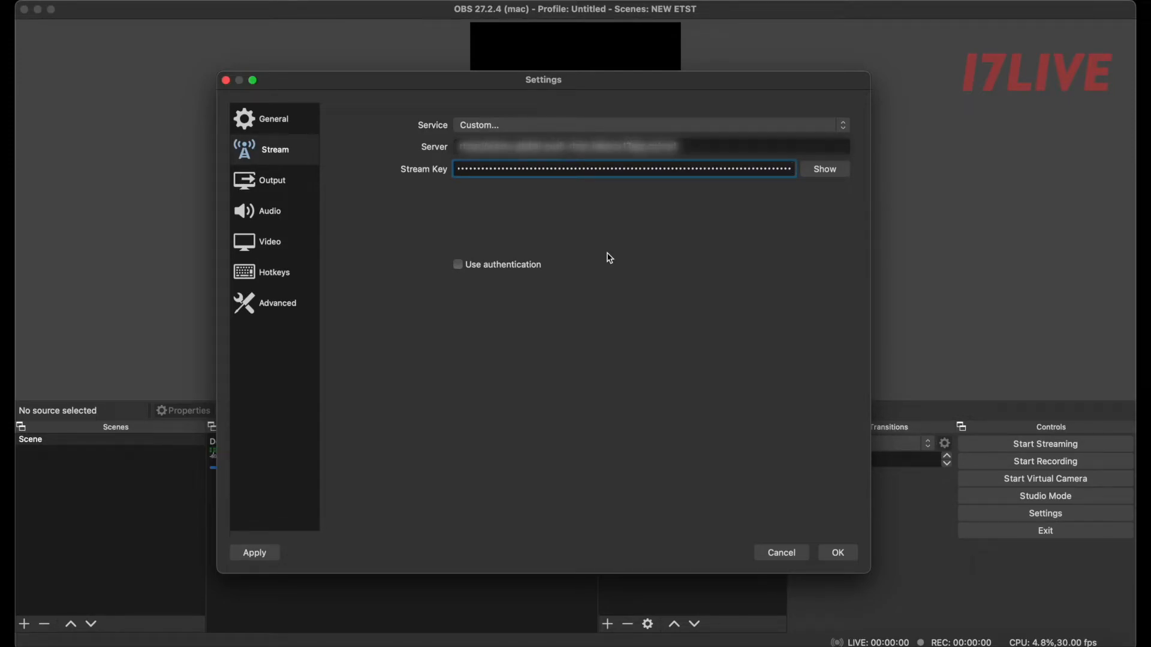
left_click(837, 552)
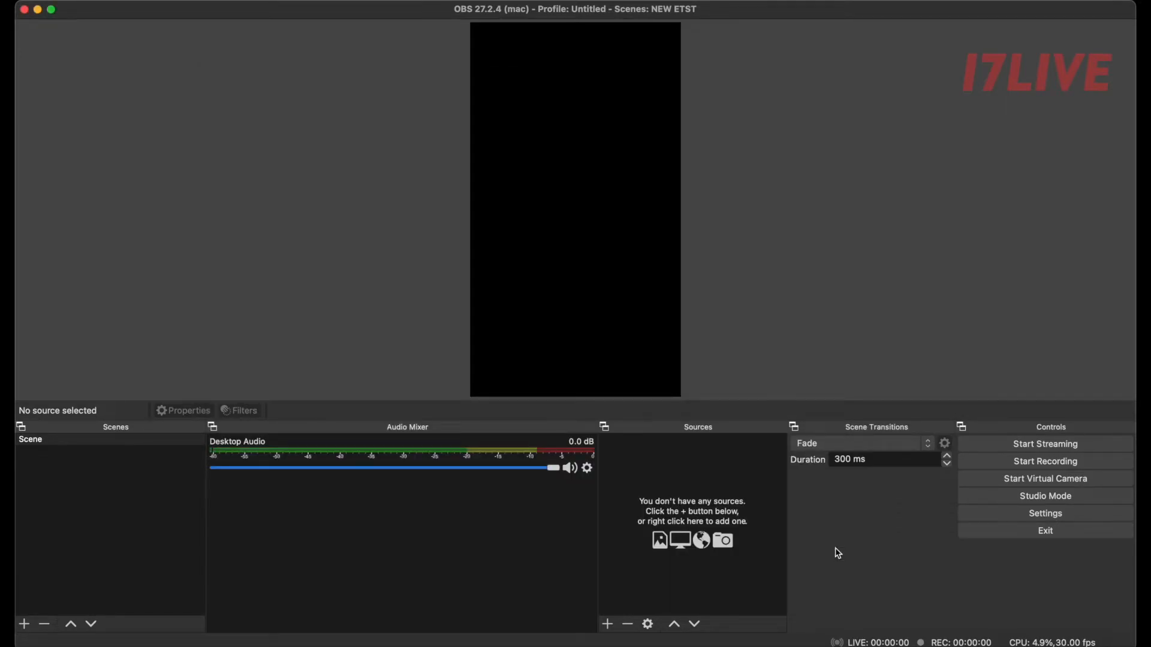
mouse_move(160, 488)
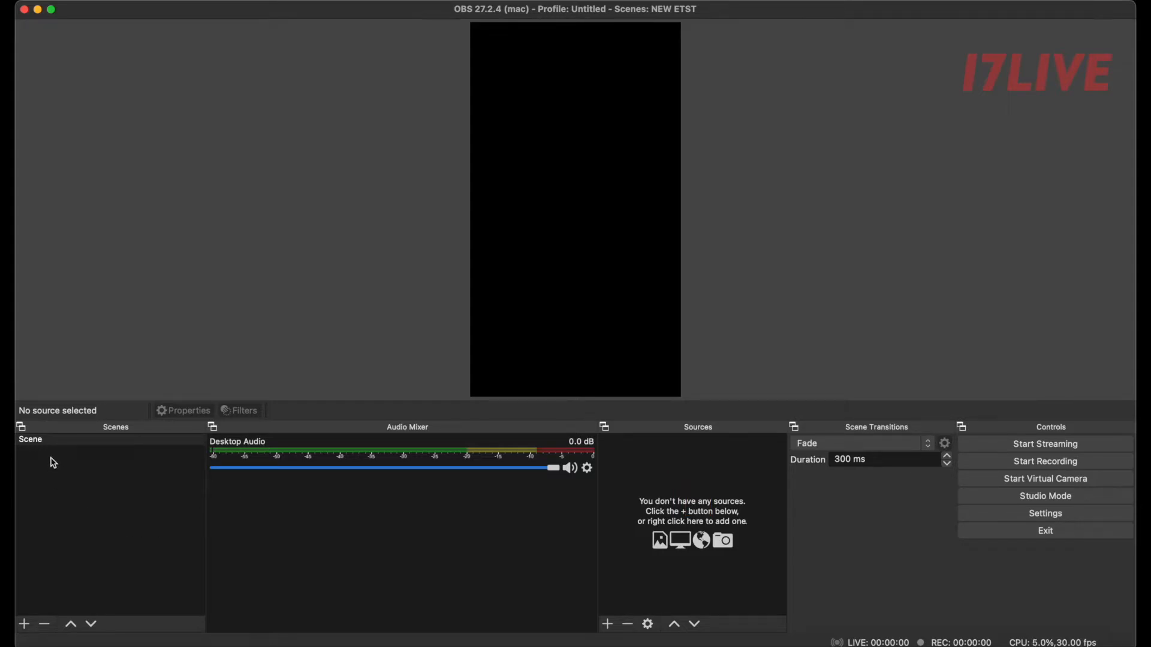
right_click(30, 439)
type("BASE SCENE")
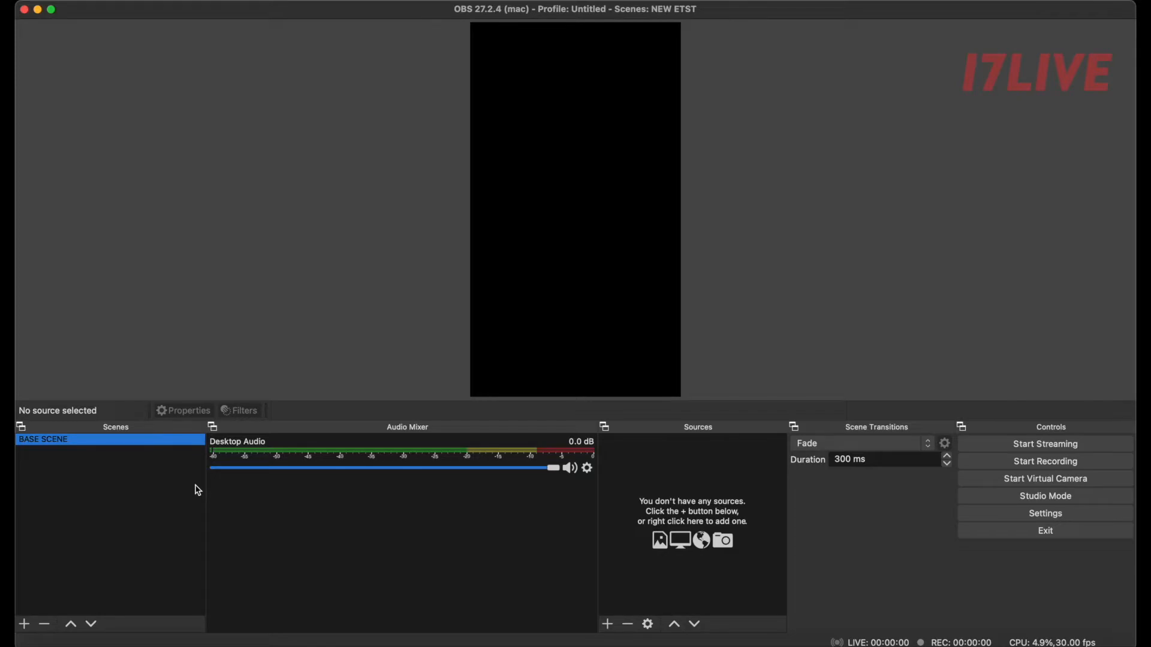
mouse_move(679, 542)
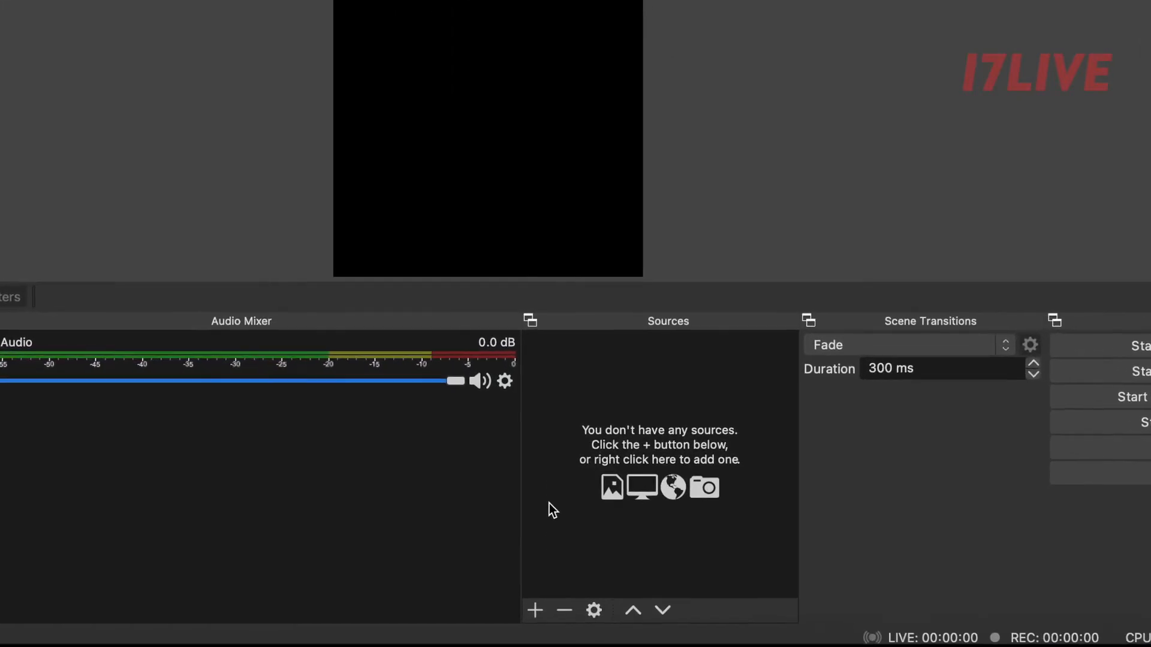
Add an image source named BACKGROUND using the green nebula picture.
left_click(534, 611)
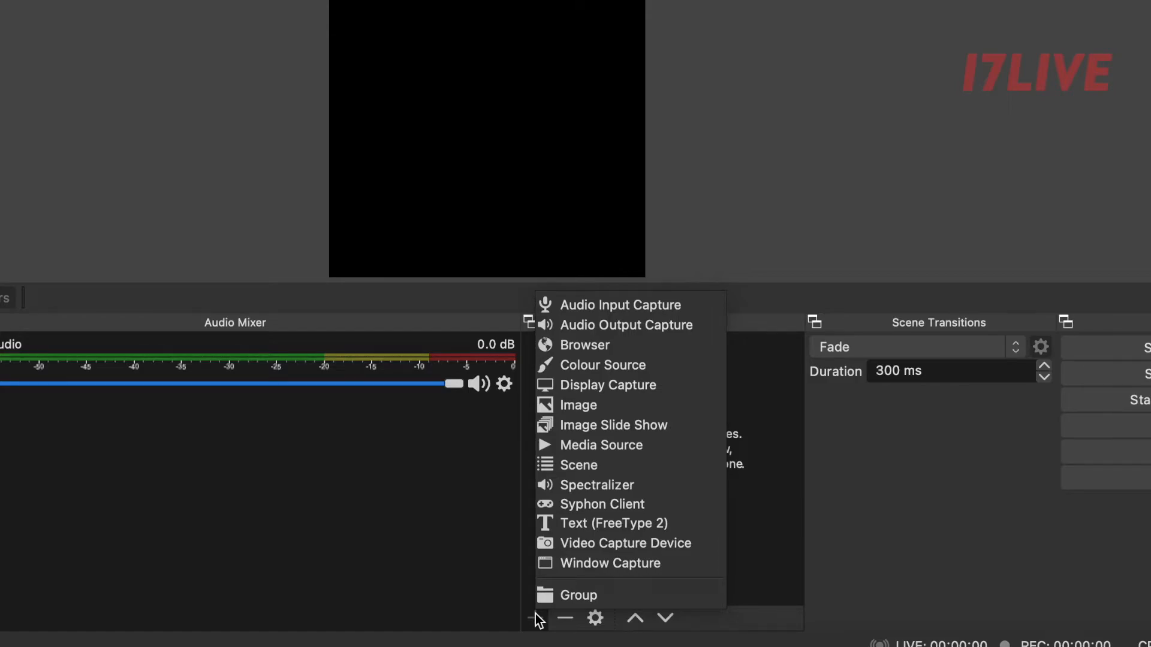
mouse_move(578, 404)
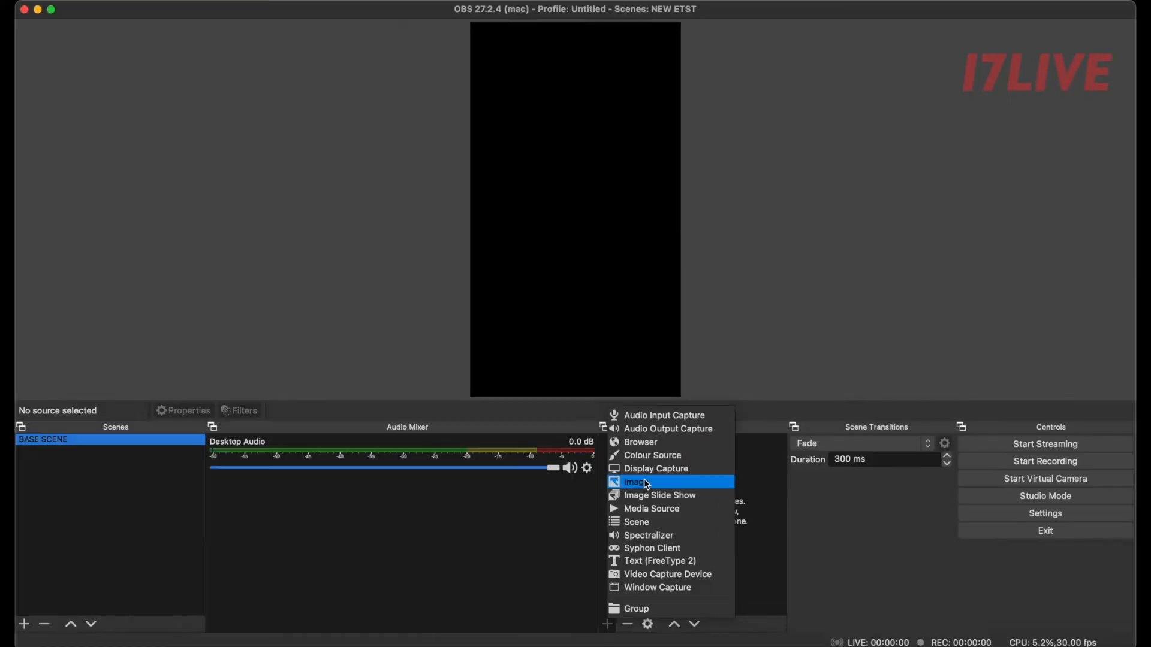
left_click(633, 481)
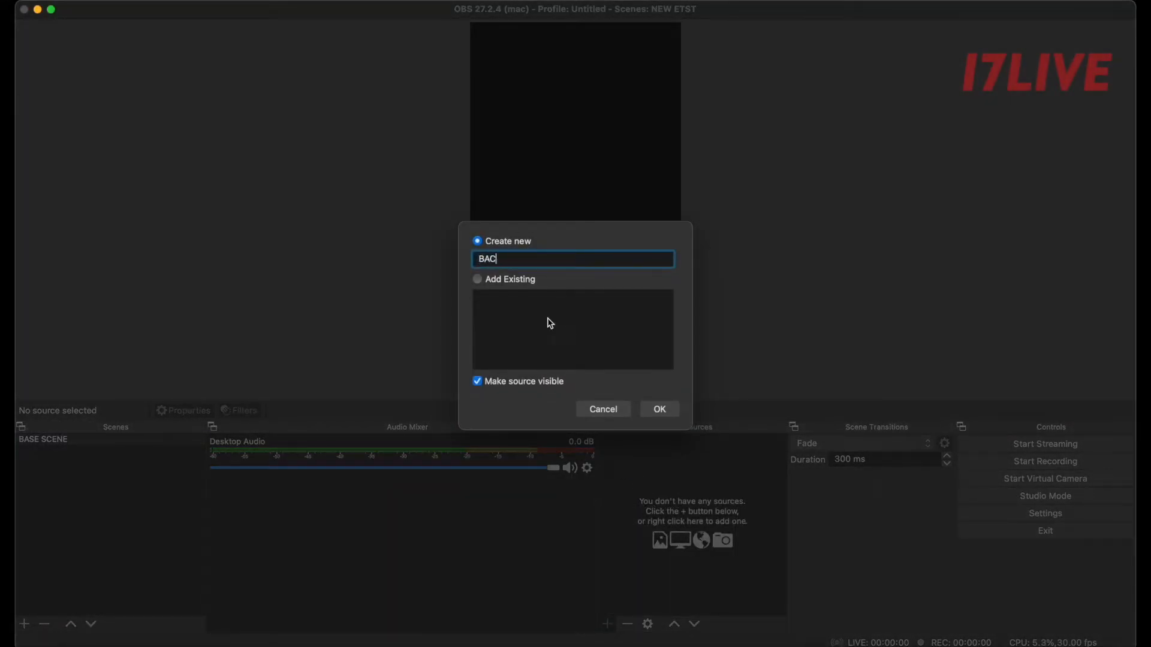
left_click(658, 409)
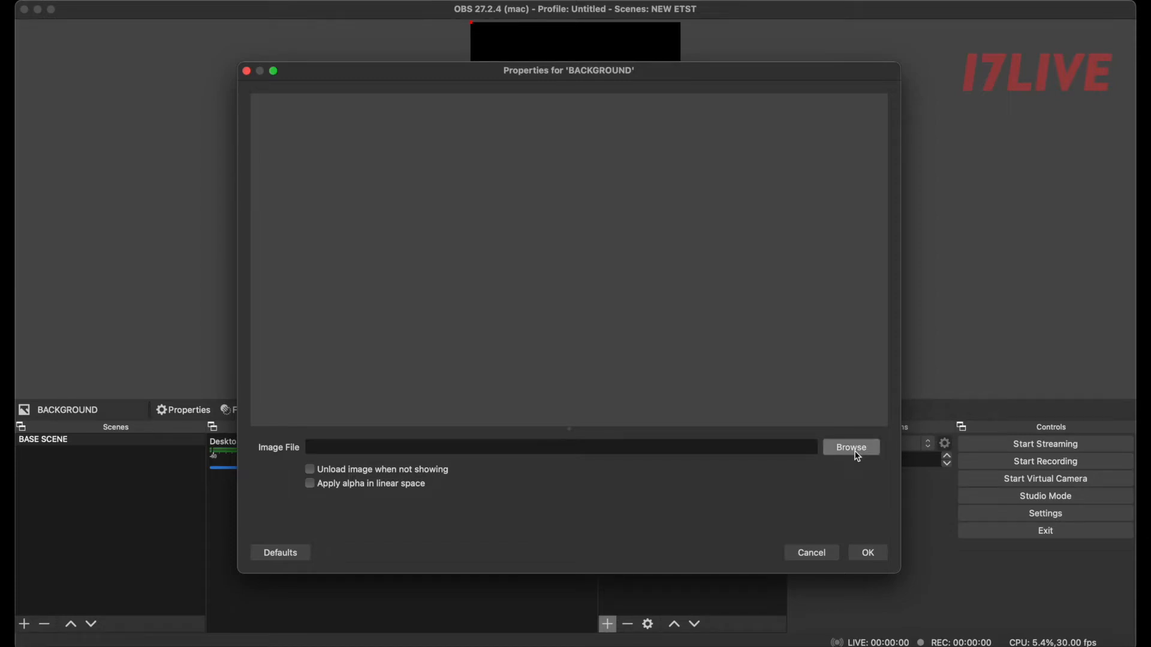
left_click(867, 552)
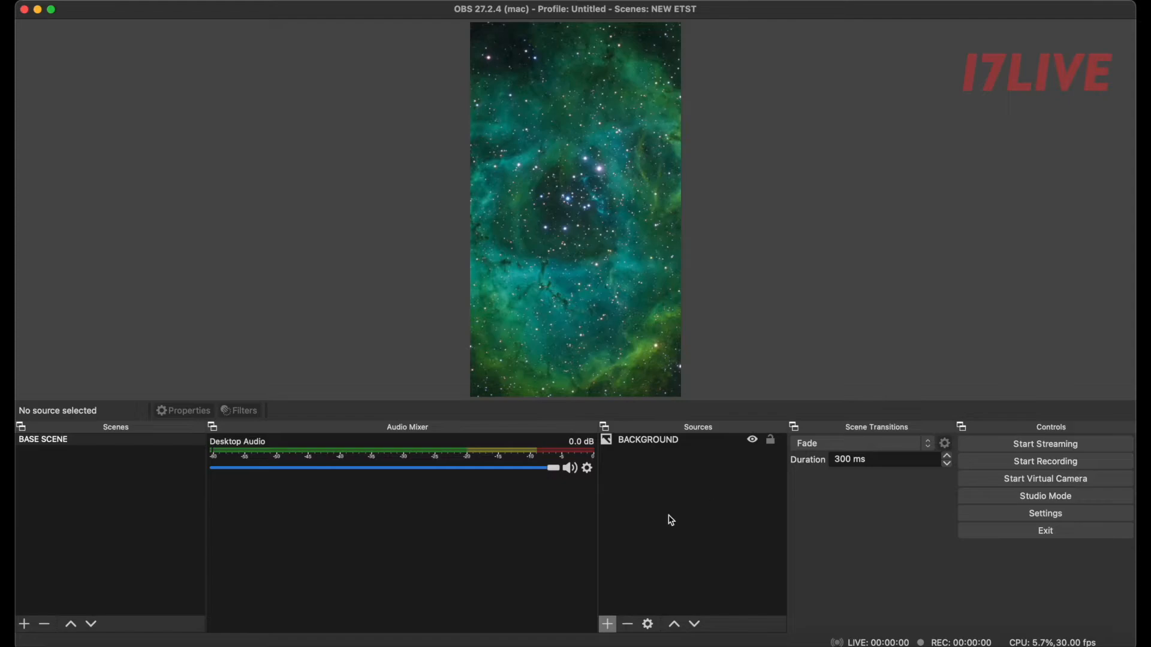
Add a video capture device source named CAMERA to the scene.
left_click(606, 623)
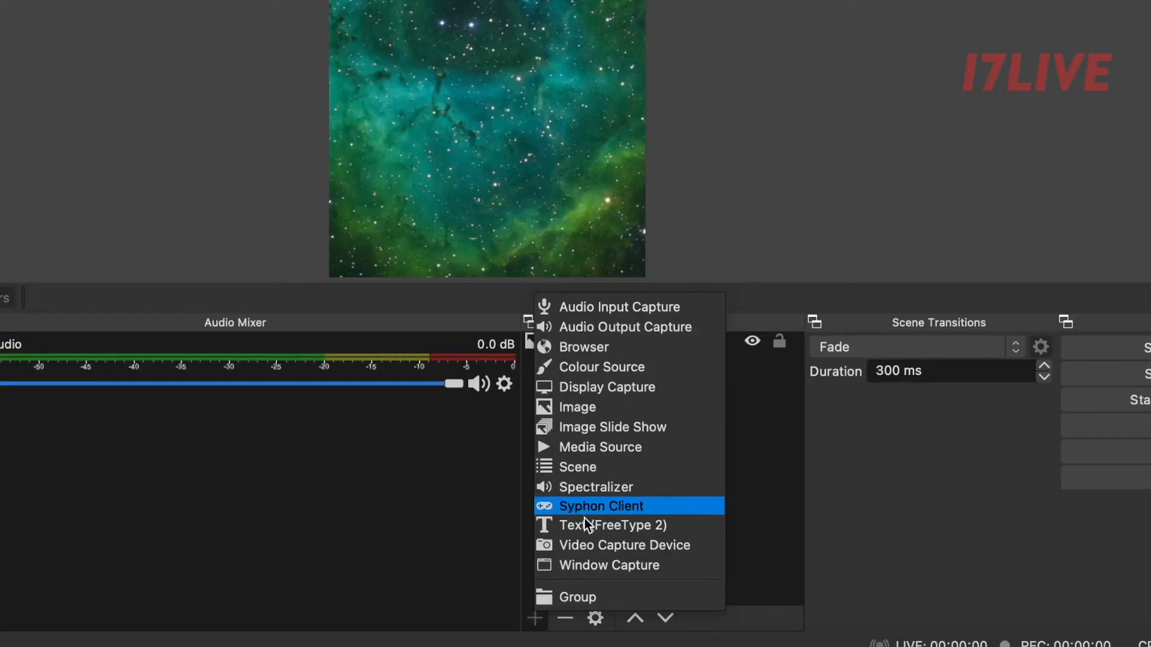
mouse_move(620, 544)
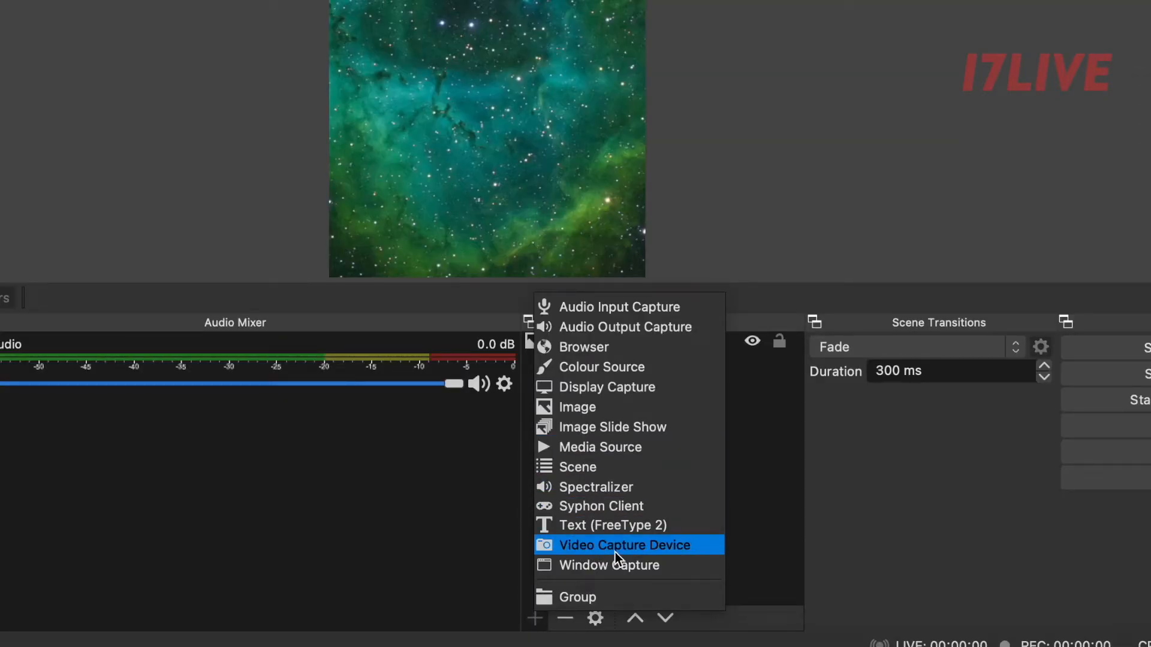
left_click(625, 545)
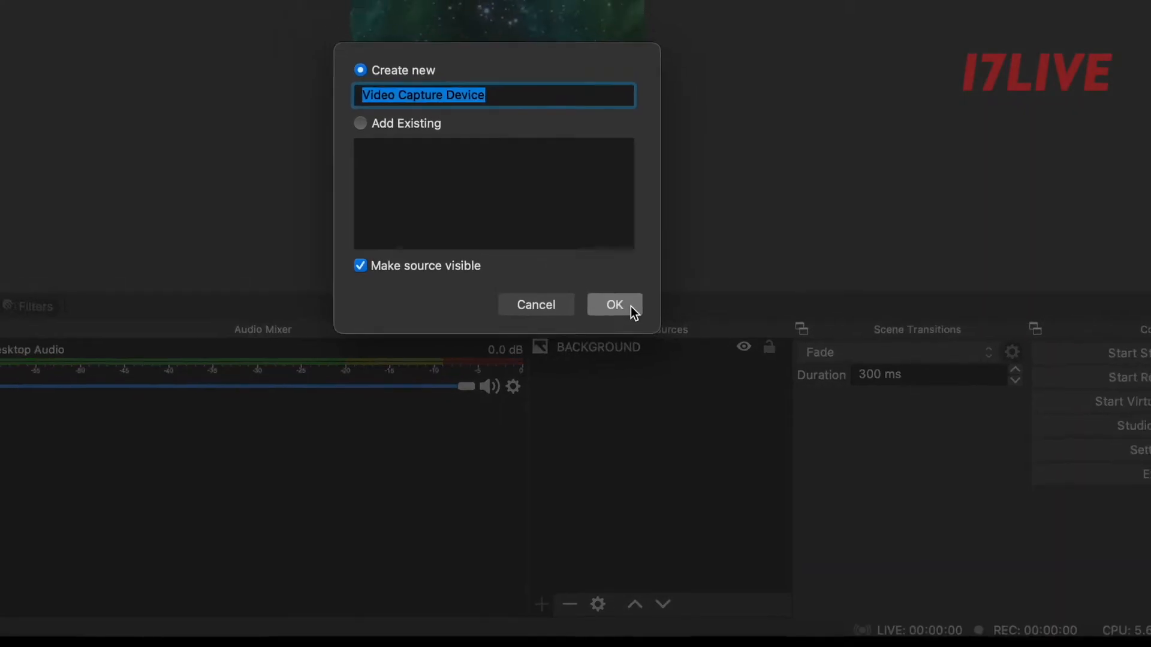
type("CAMERA")
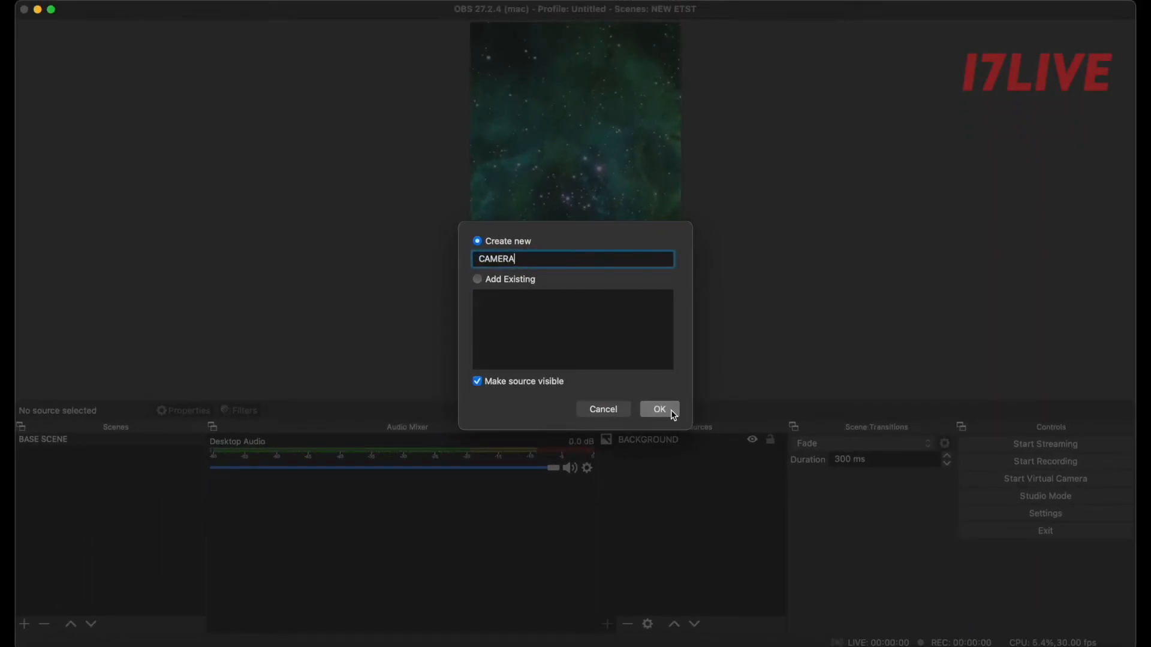
left_click(659, 409)
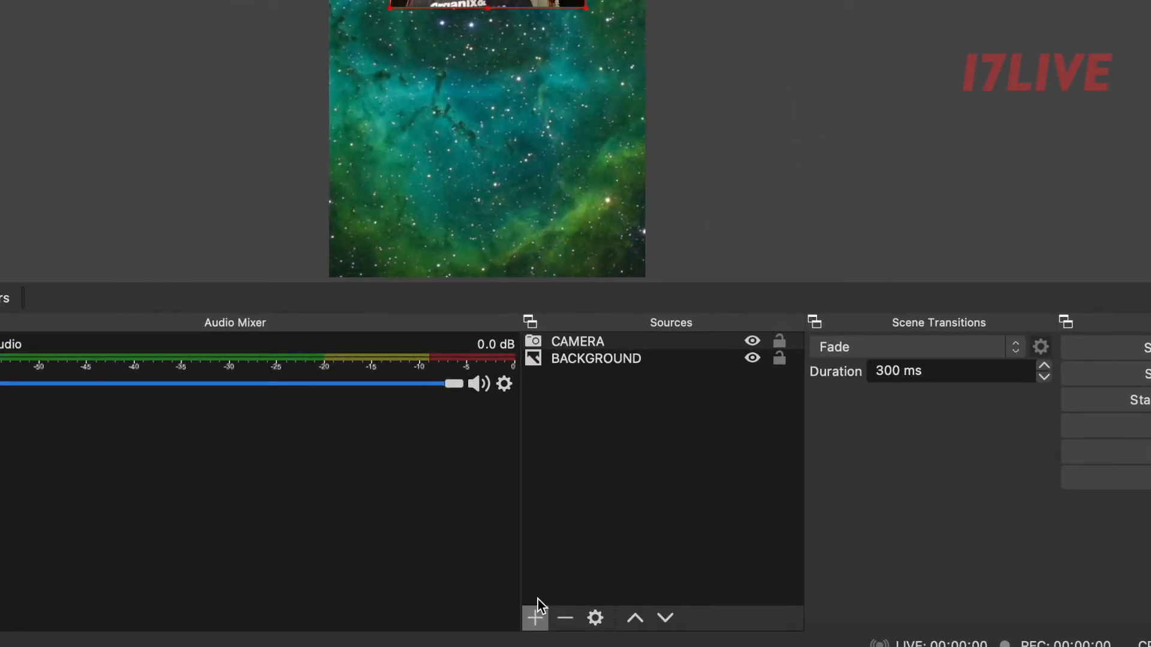
Add a window capture source for the 17LIVE window and position it beneath the camera.
left_click(535, 617)
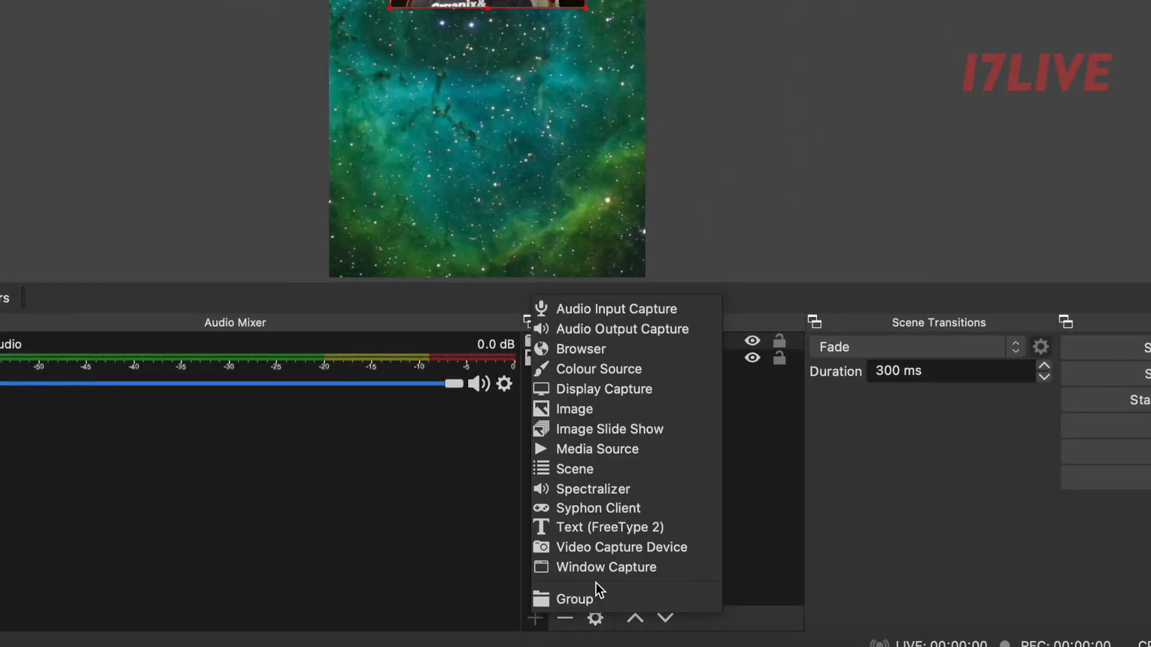
mouse_move(606, 567)
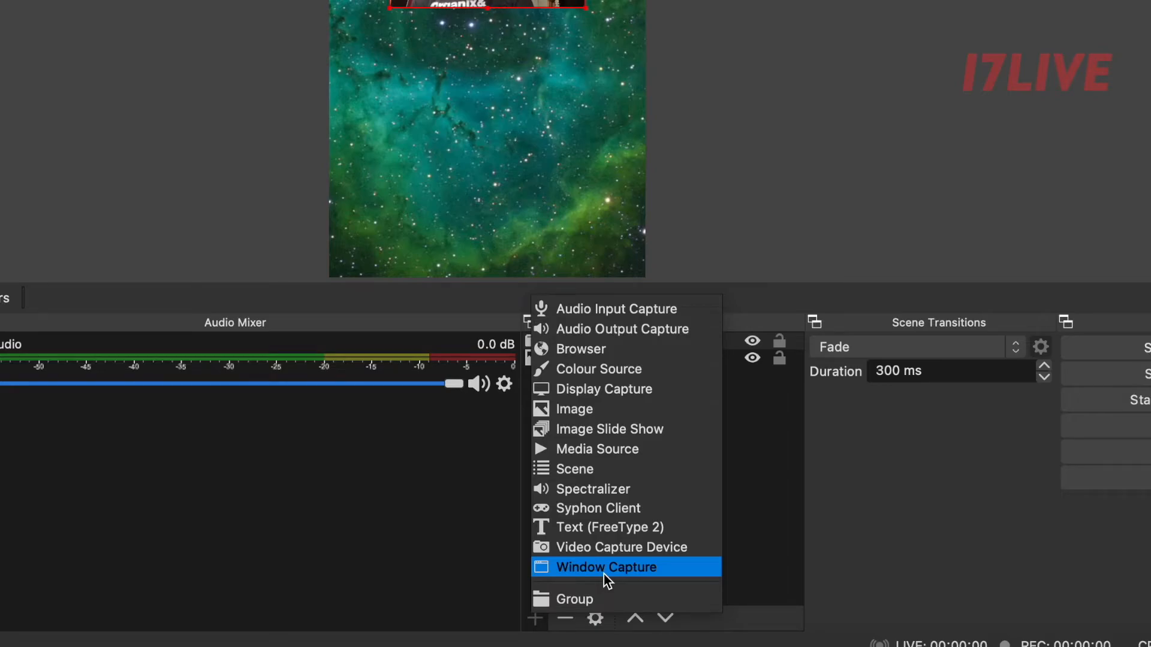
left_click(606, 567)
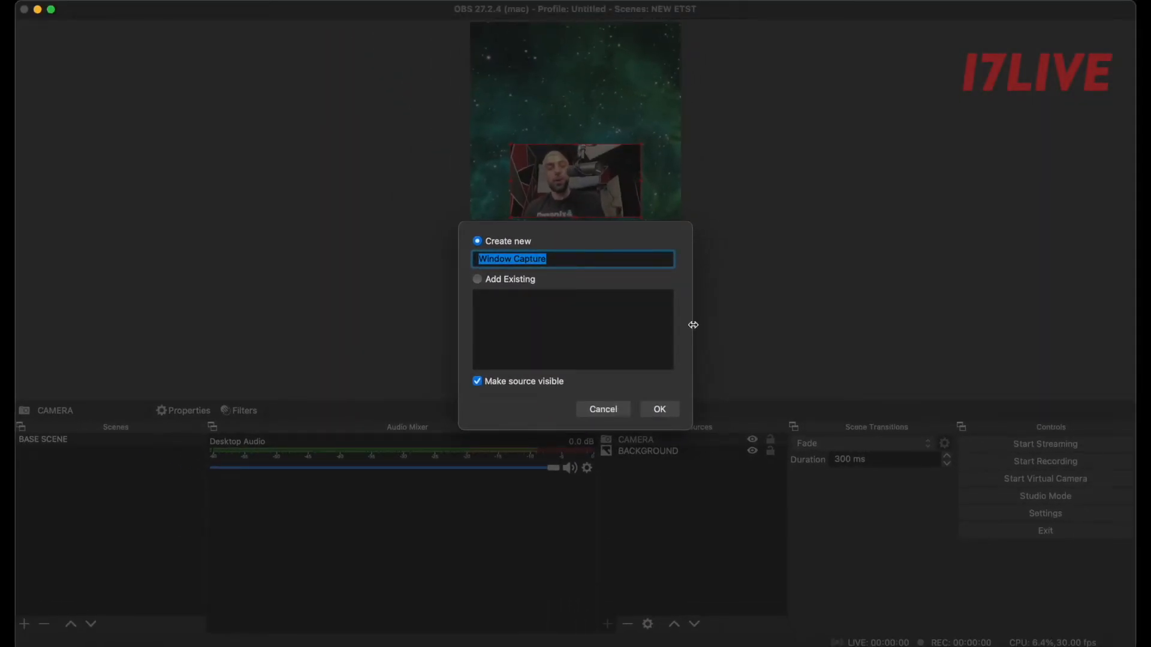
type("1")
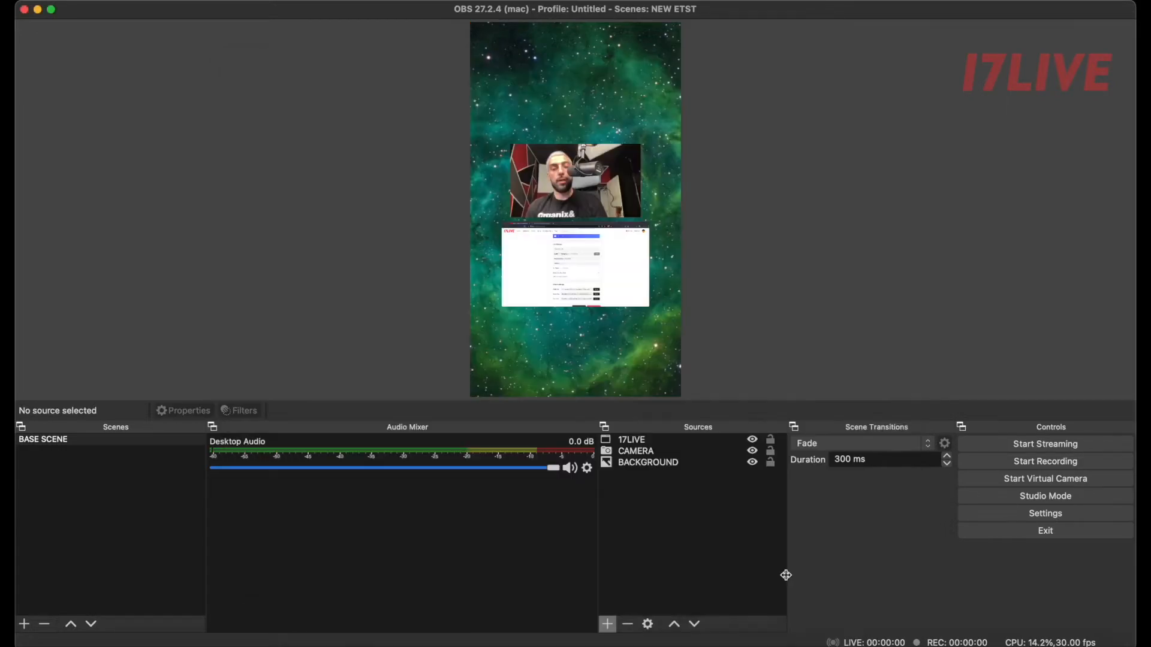
mouse_move(894, 542)
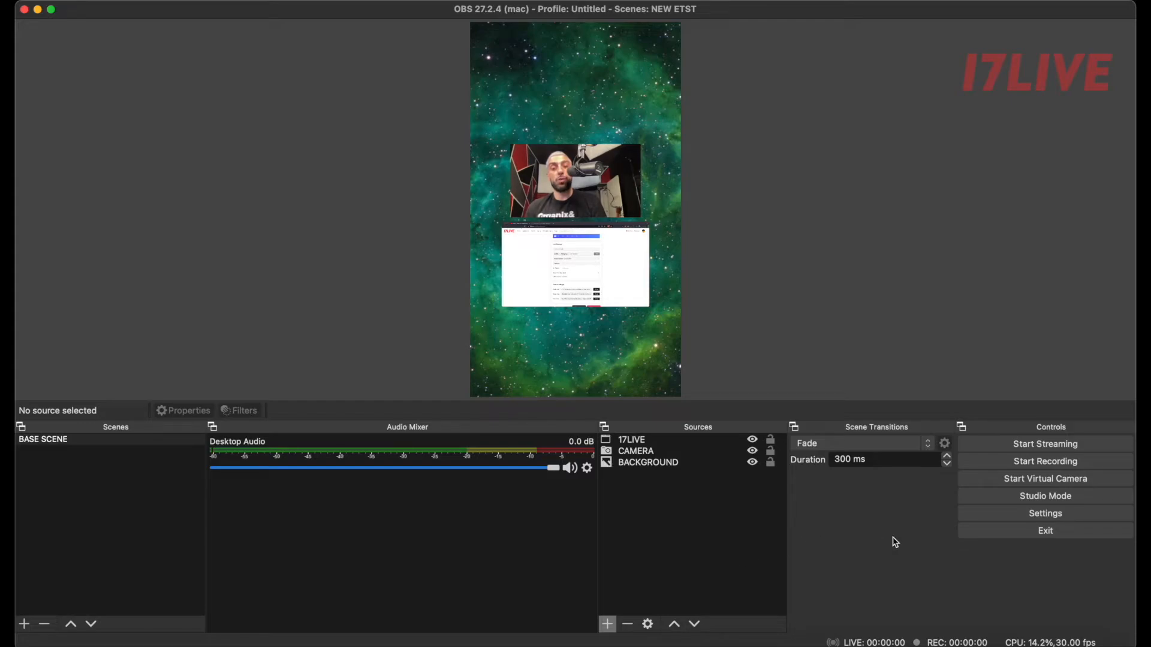
Enable Studio Mode, add the clouds VIDEO media source and cut it live to Program.
left_click(1044, 495)
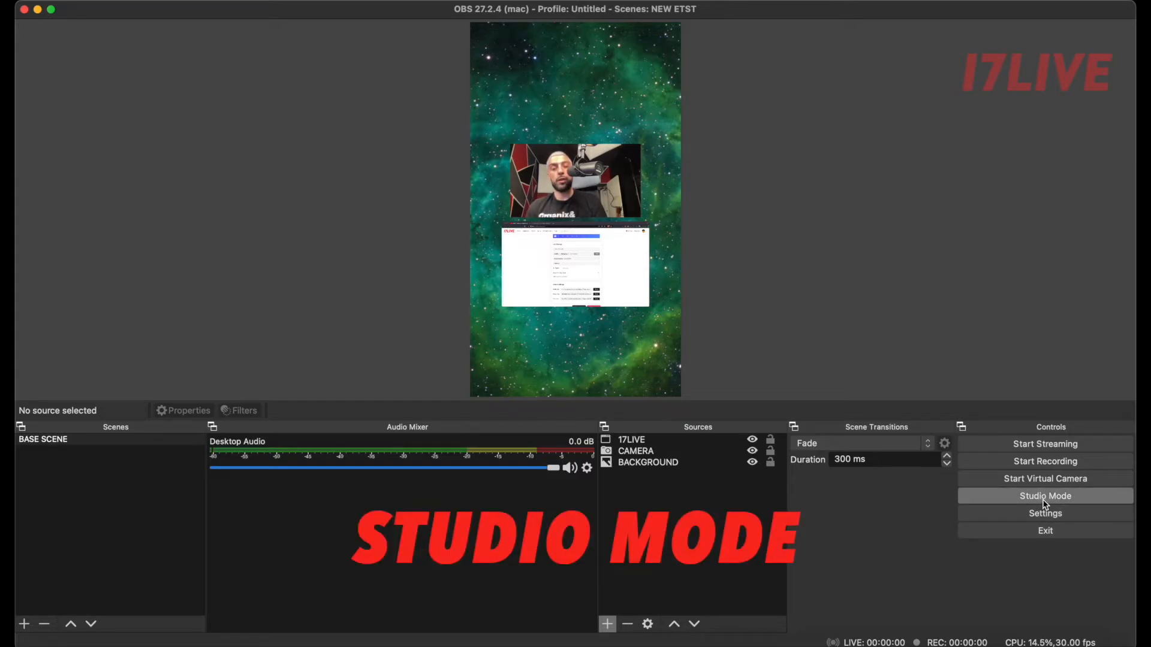
left_click(1044, 495)
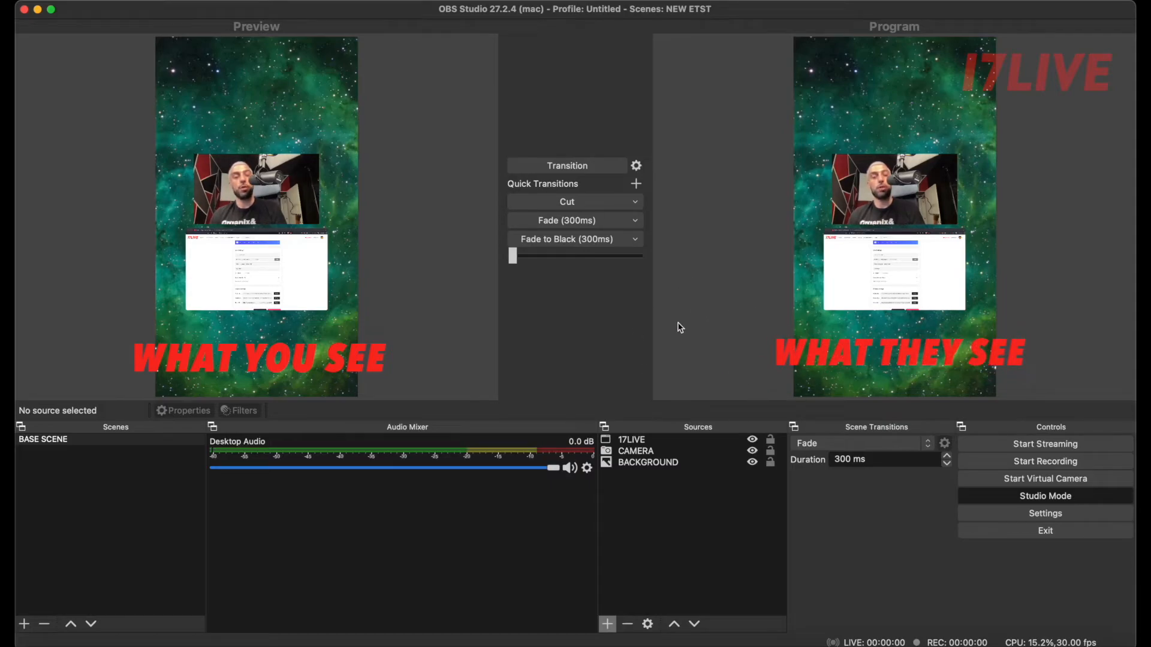
left_click(606, 624)
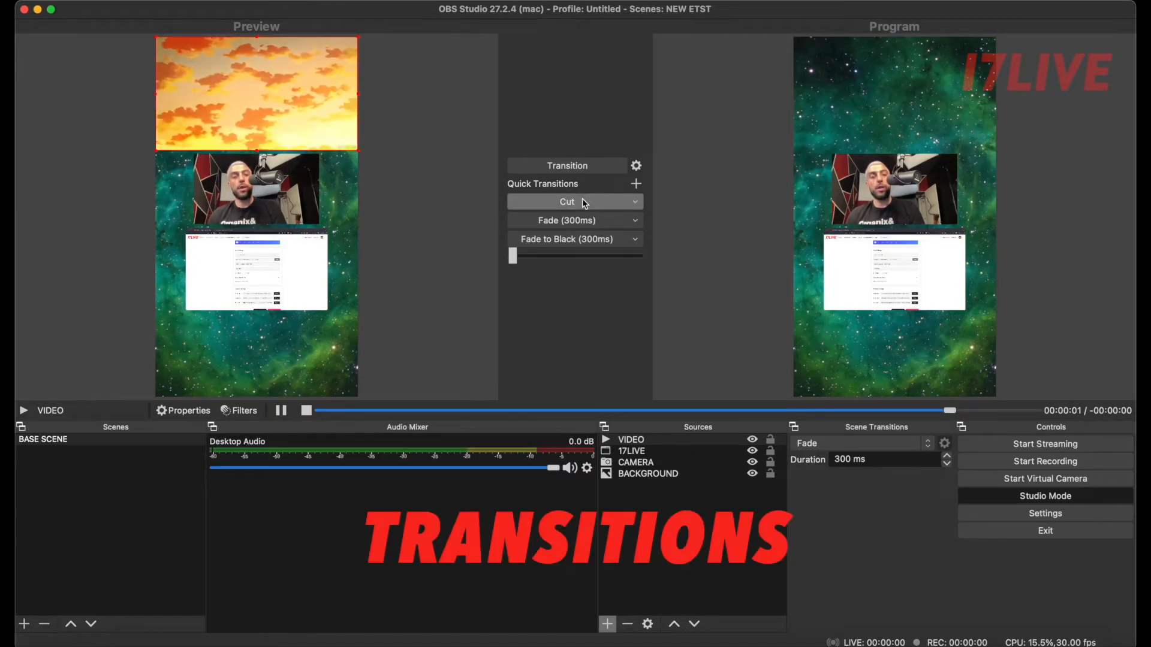
left_click(567, 221)
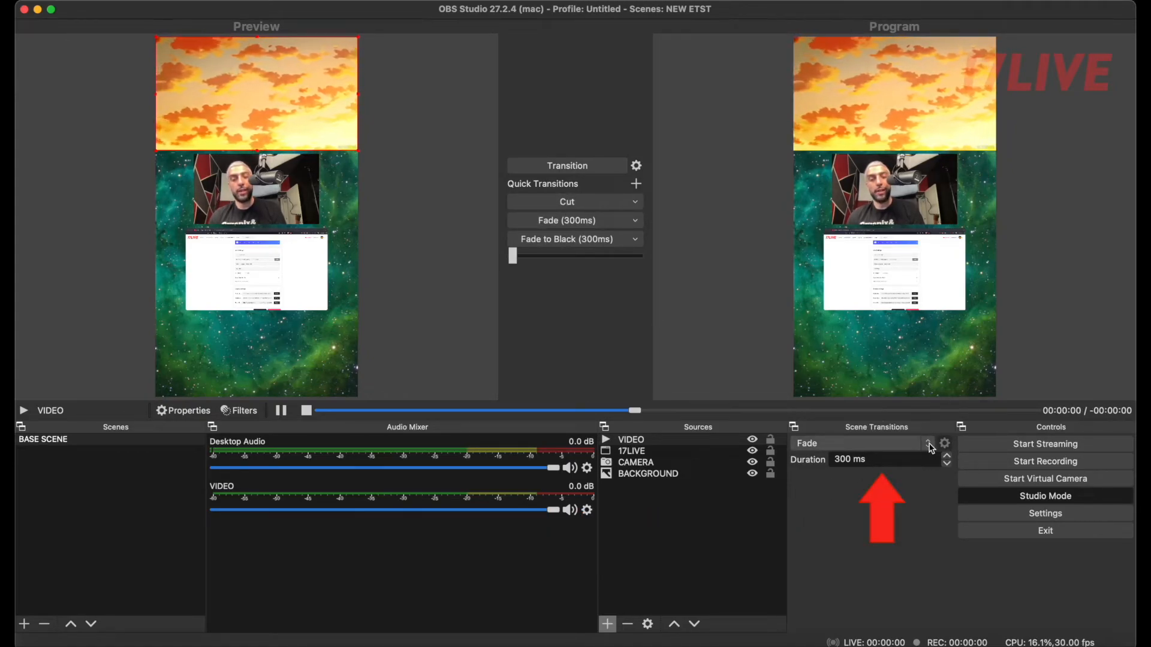
Add a Stinger transition from the Scene Transitions dropdown.
left_click(927, 443)
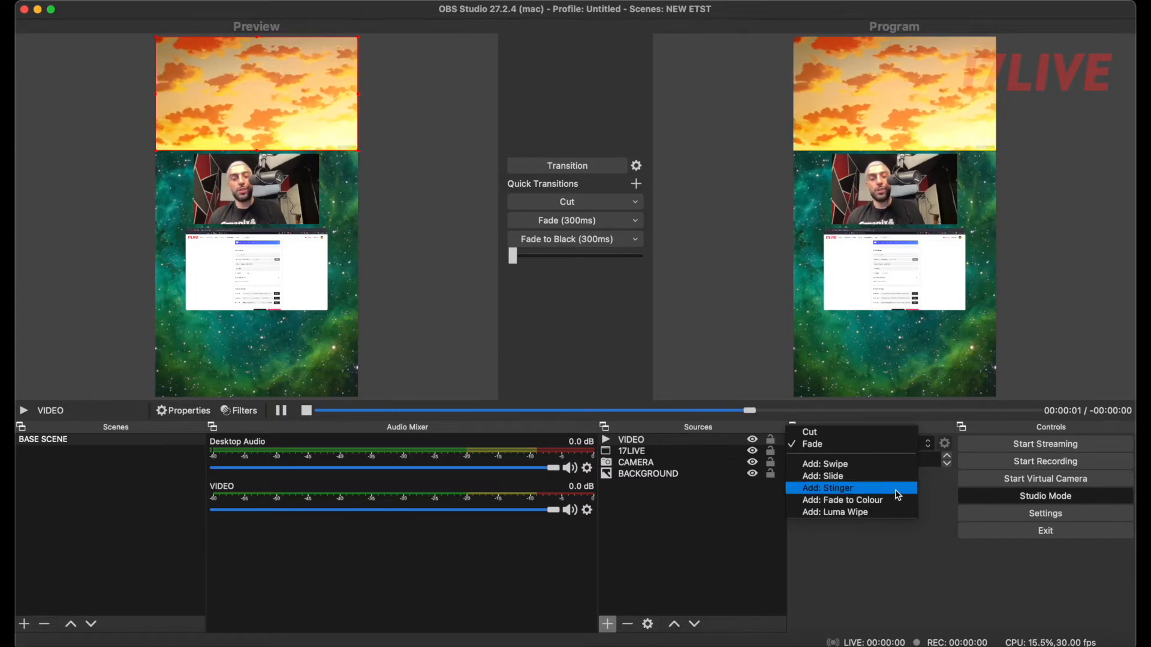
left_click(827, 488)
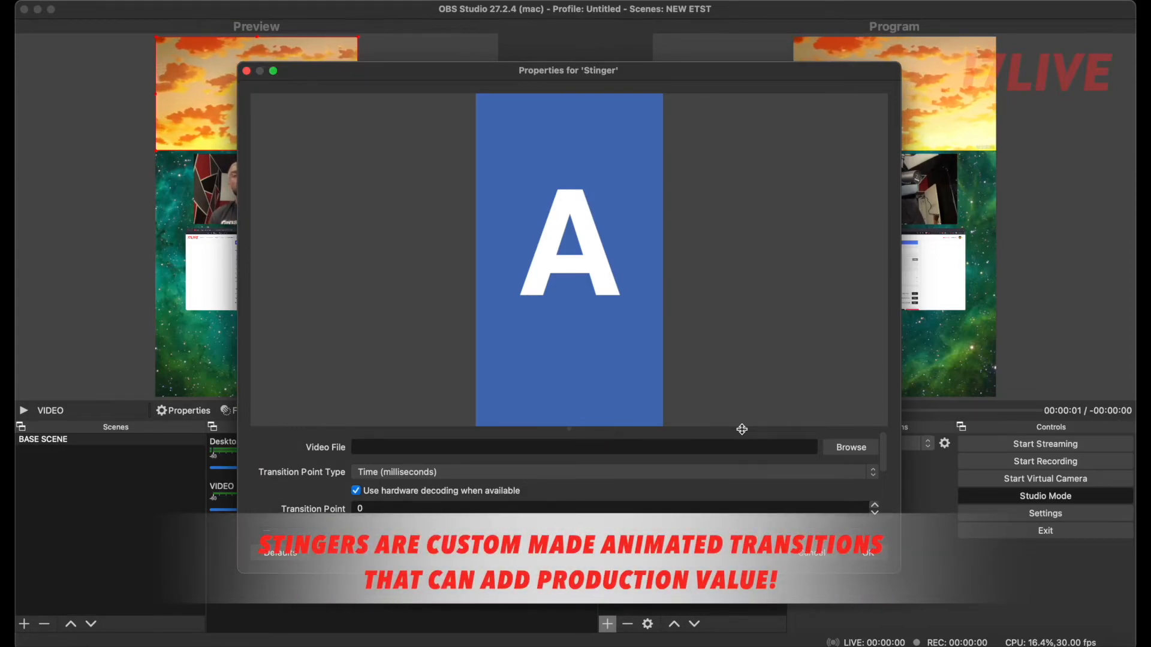
mouse_move(862, 495)
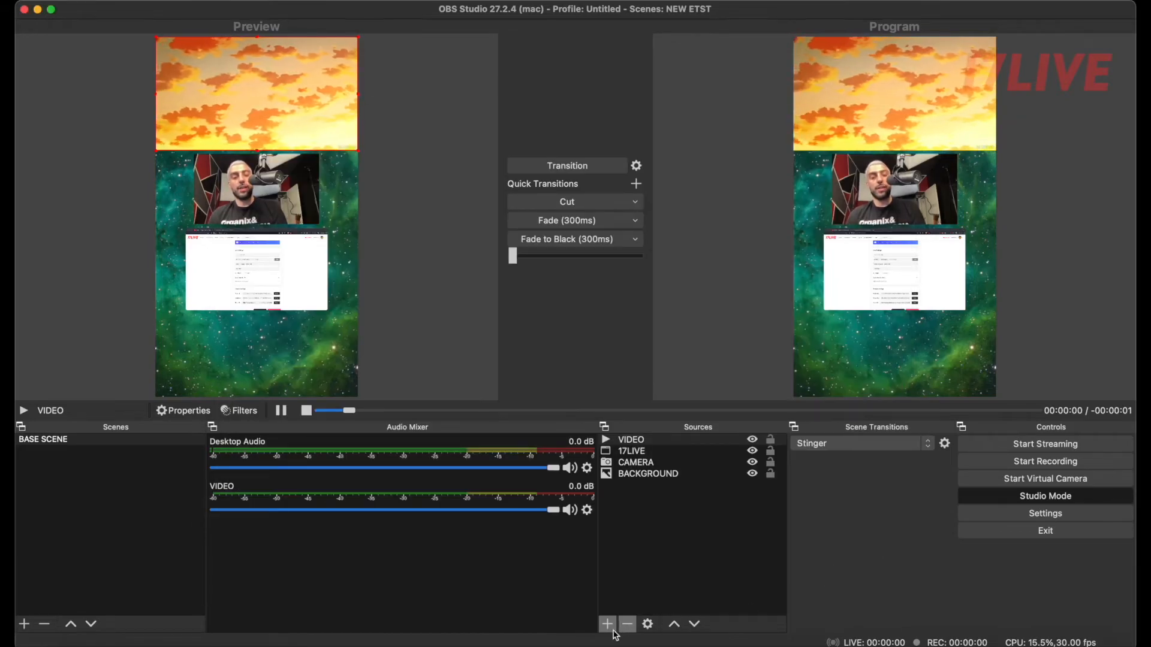
Add a TITLE text source reading 'BIG GIVEAWAY STREAM!' and move it to the canvas bottom.
left_click(607, 624)
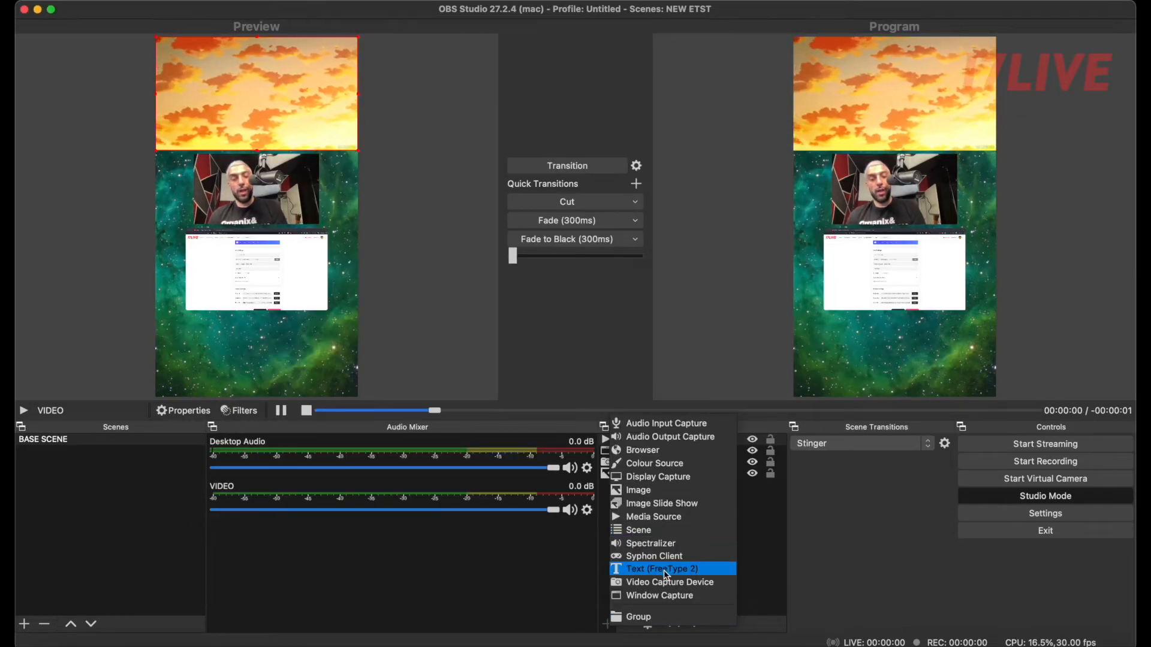
left_click(661, 569)
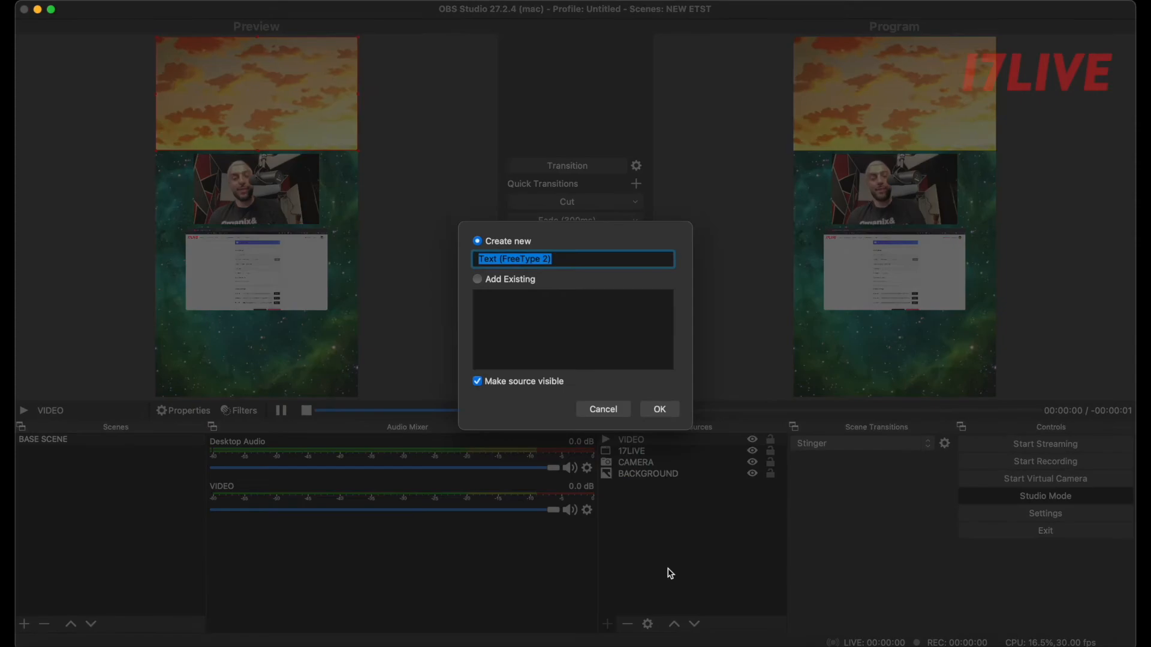
type("TRE")
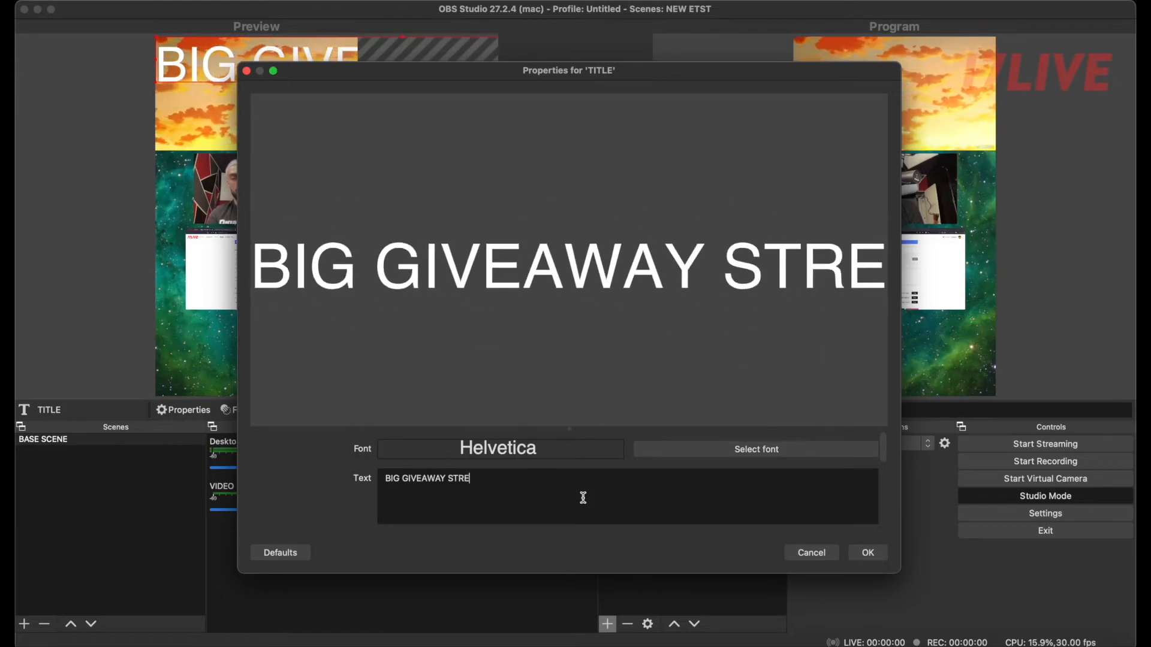
left_click(755, 448)
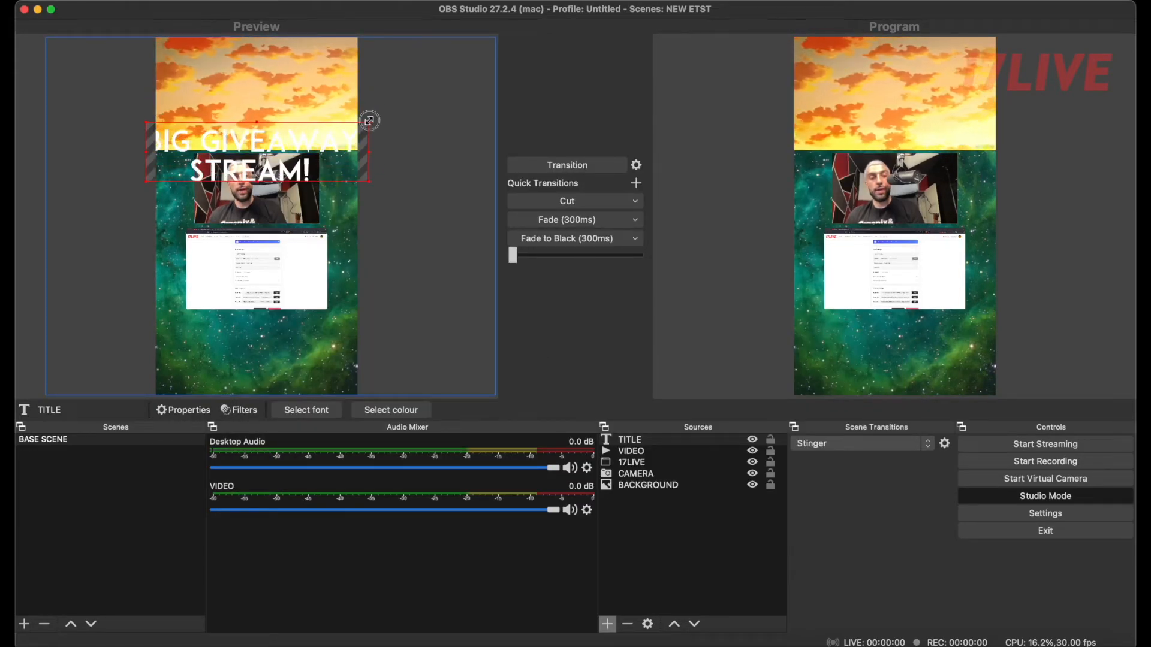
left_click_drag(256, 155, 256, 351)
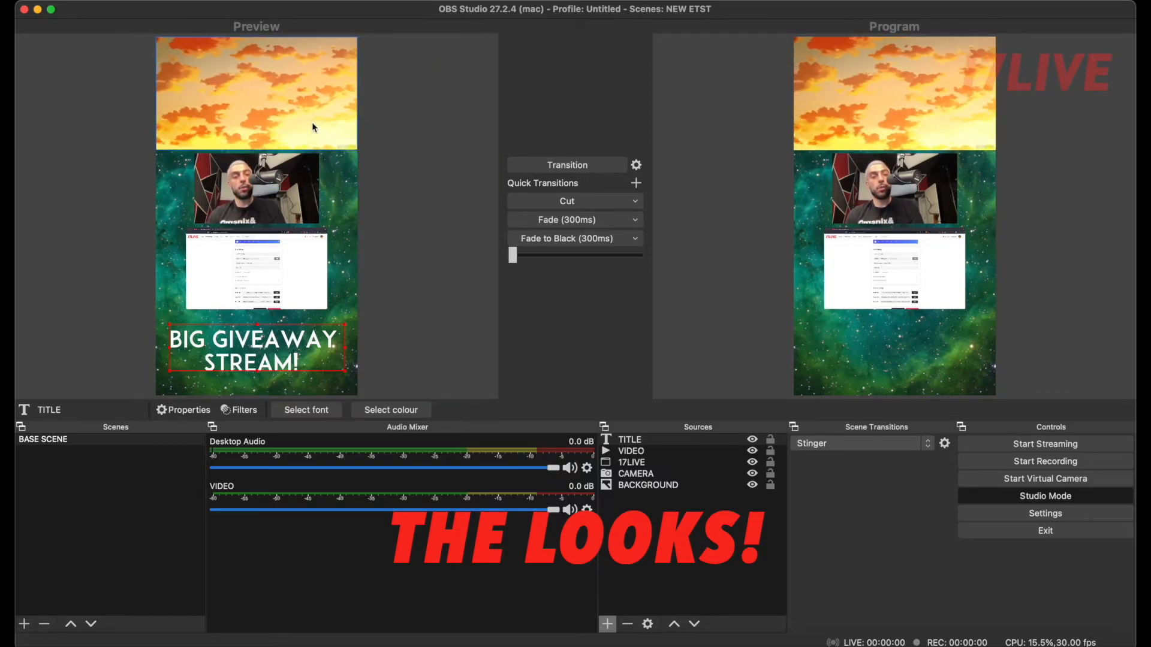
Delete the VIDEO source and move TITLE between the camera and 17LIVE window.
left_click(632, 450)
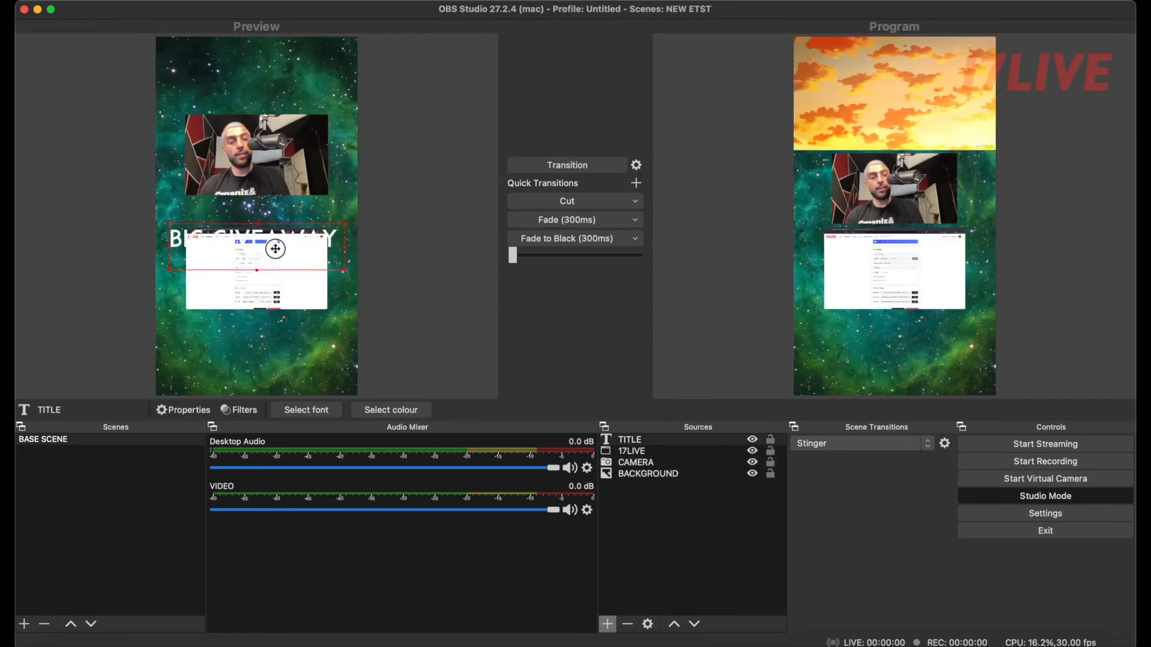
left_click_drag(275, 250, 257, 213)
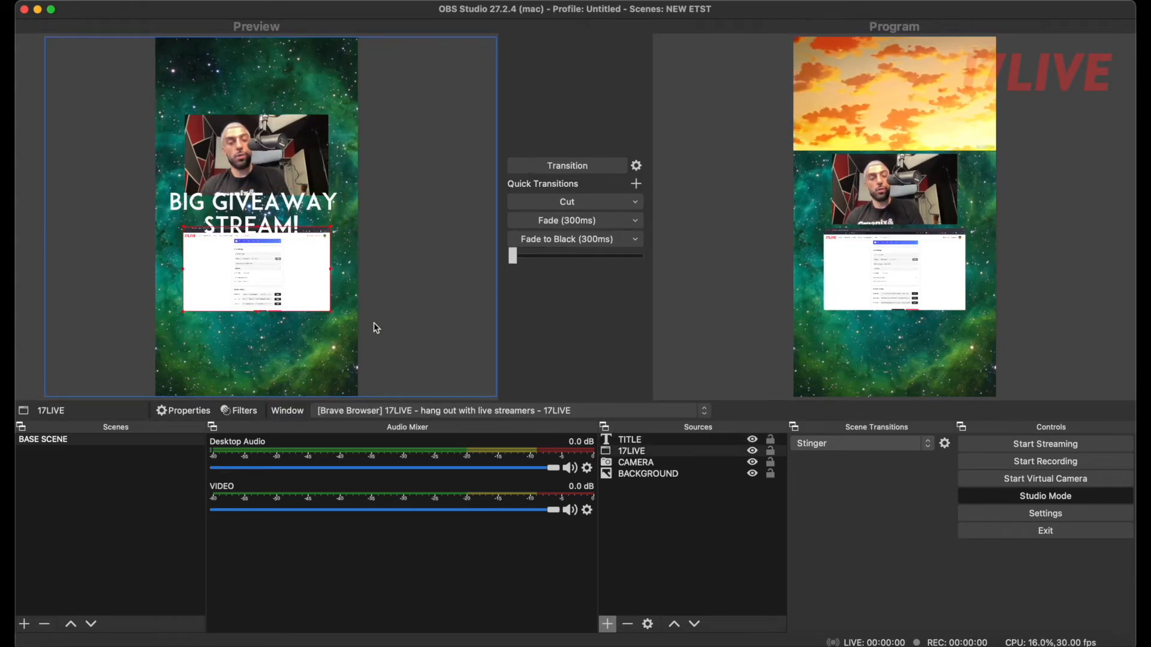
Enable Outline in the TITLE text source's properties.
left_click(629, 440)
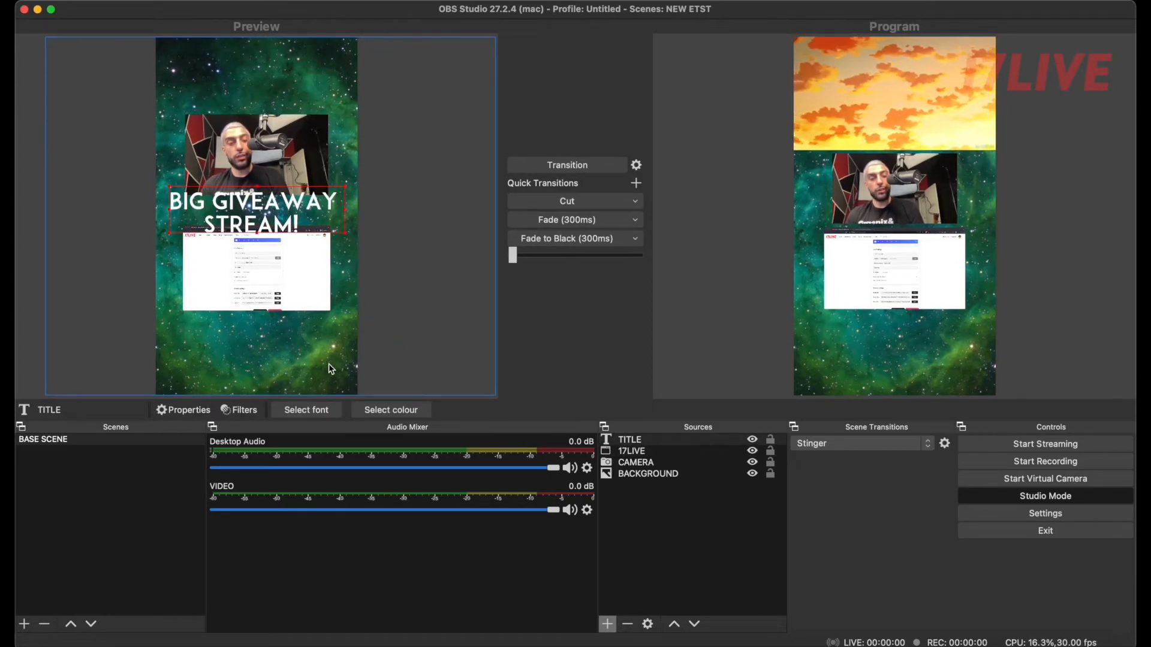
left_click(630, 440)
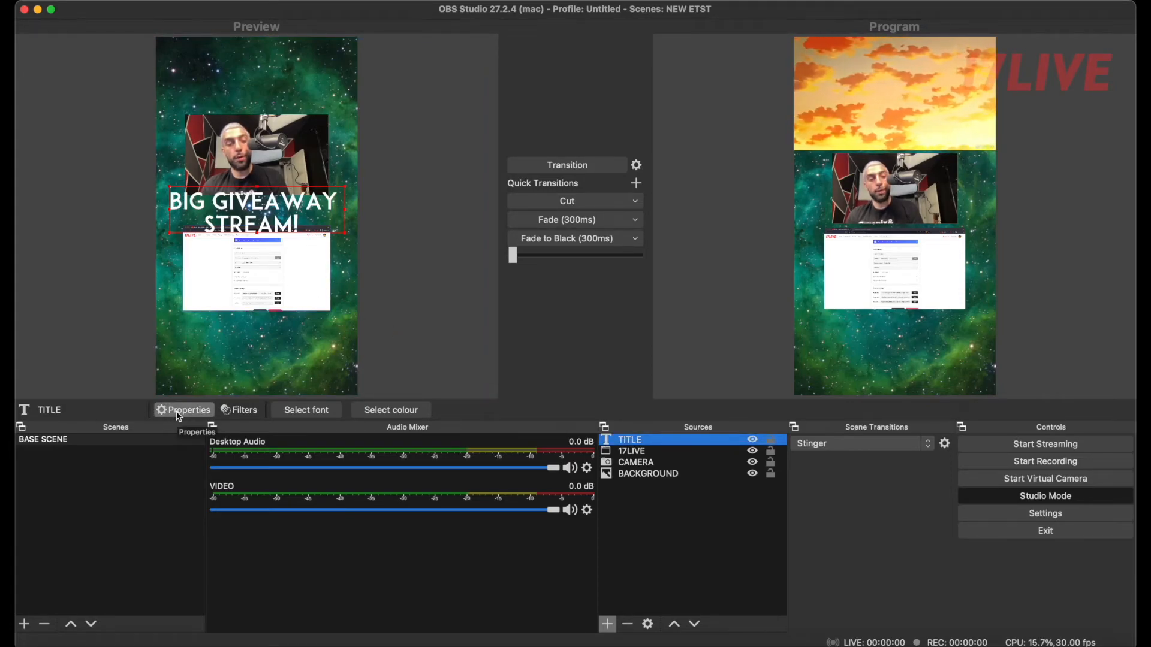
left_click(188, 410)
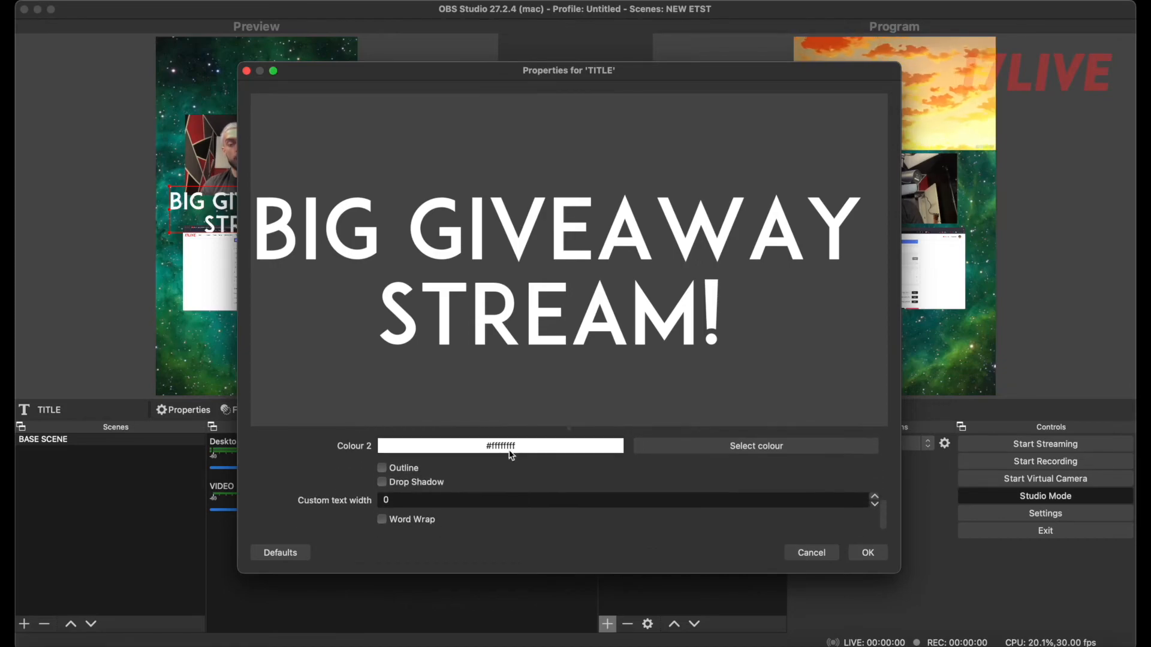
left_click(381, 468)
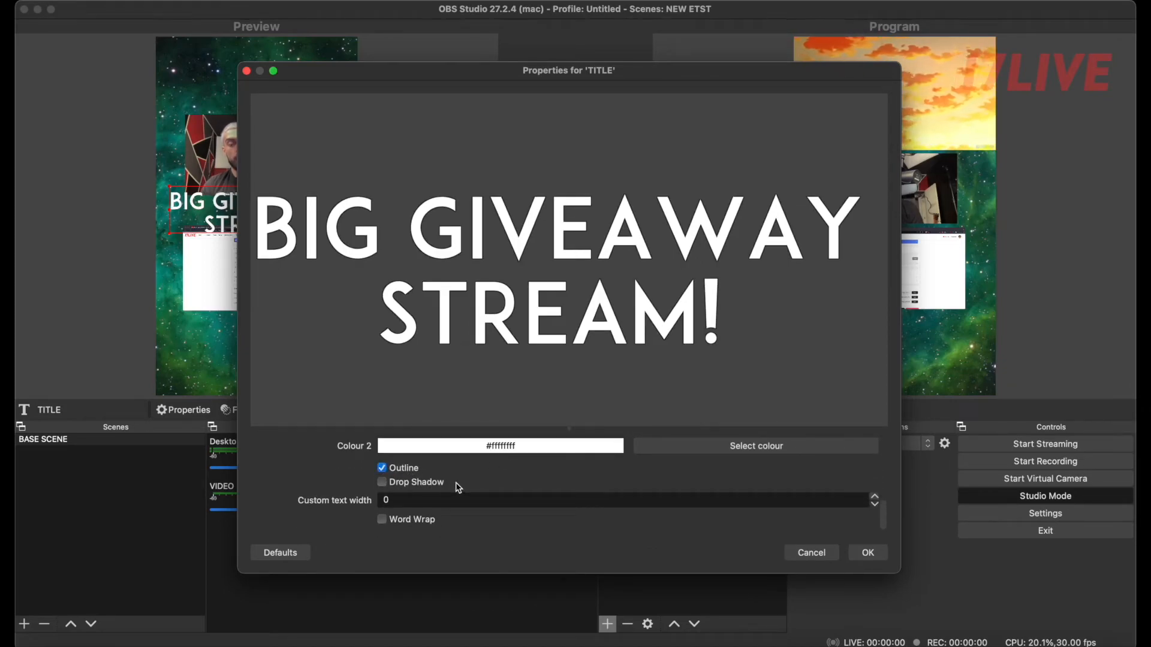
scroll("down", 3)
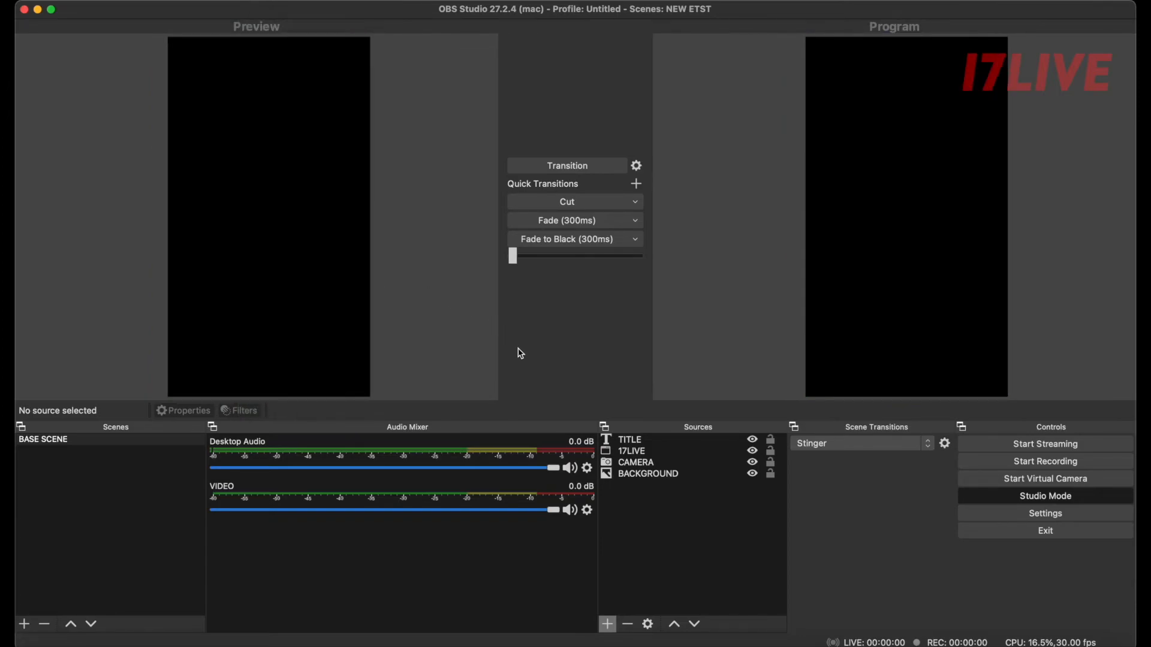
mouse_move(175, 467)
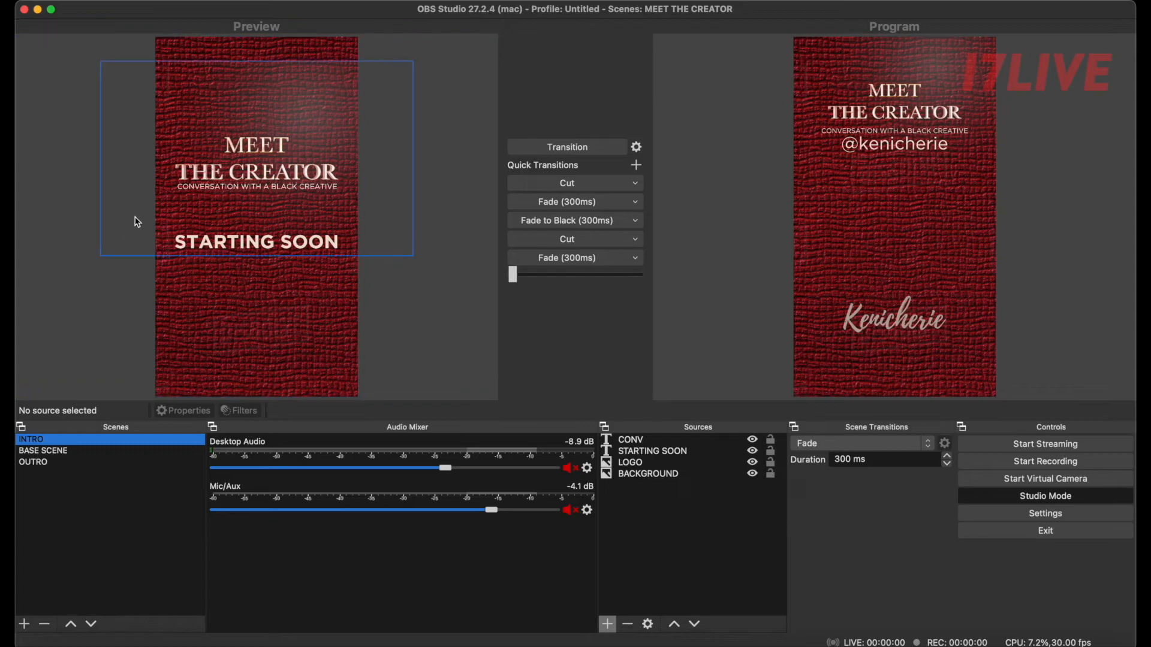
mouse_move(287, 171)
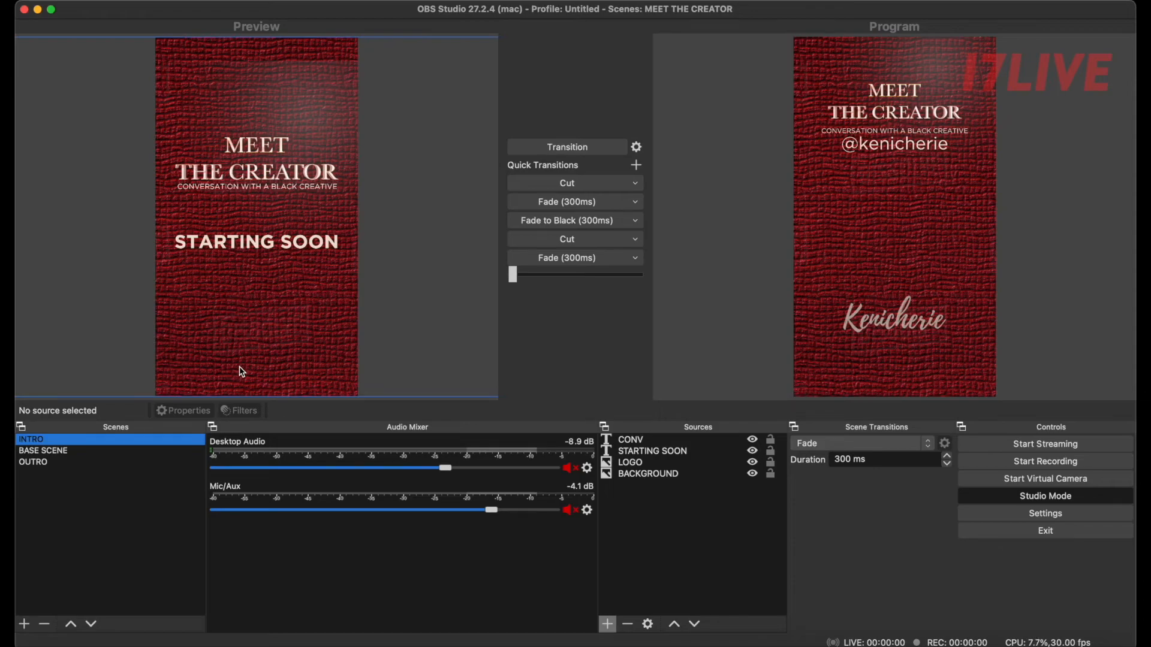
Browse the BASE SCENE here, then load the FLORIDA and SONGWRITING scene collections.
left_click(44, 451)
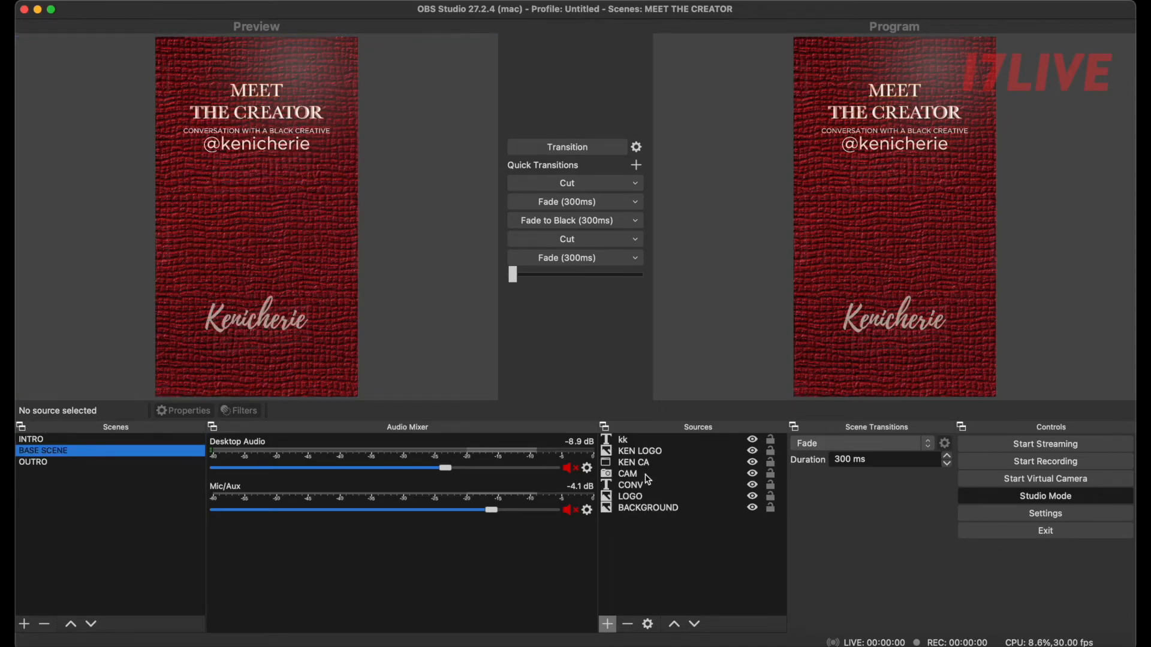
left_click(627, 473)
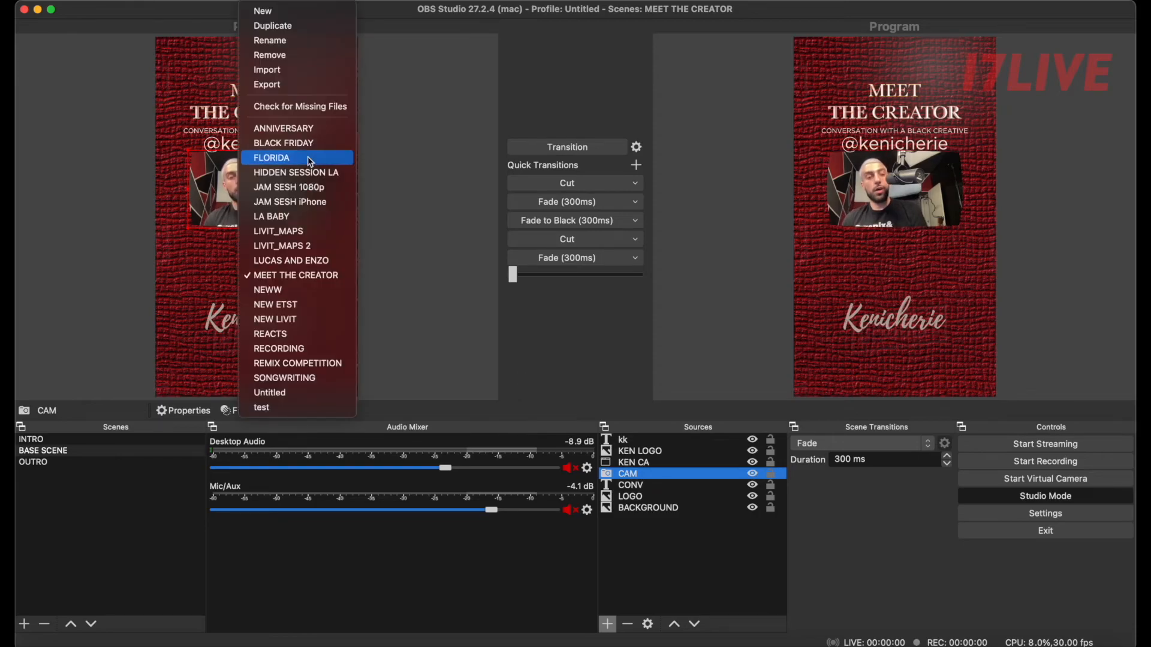
left_click(272, 157)
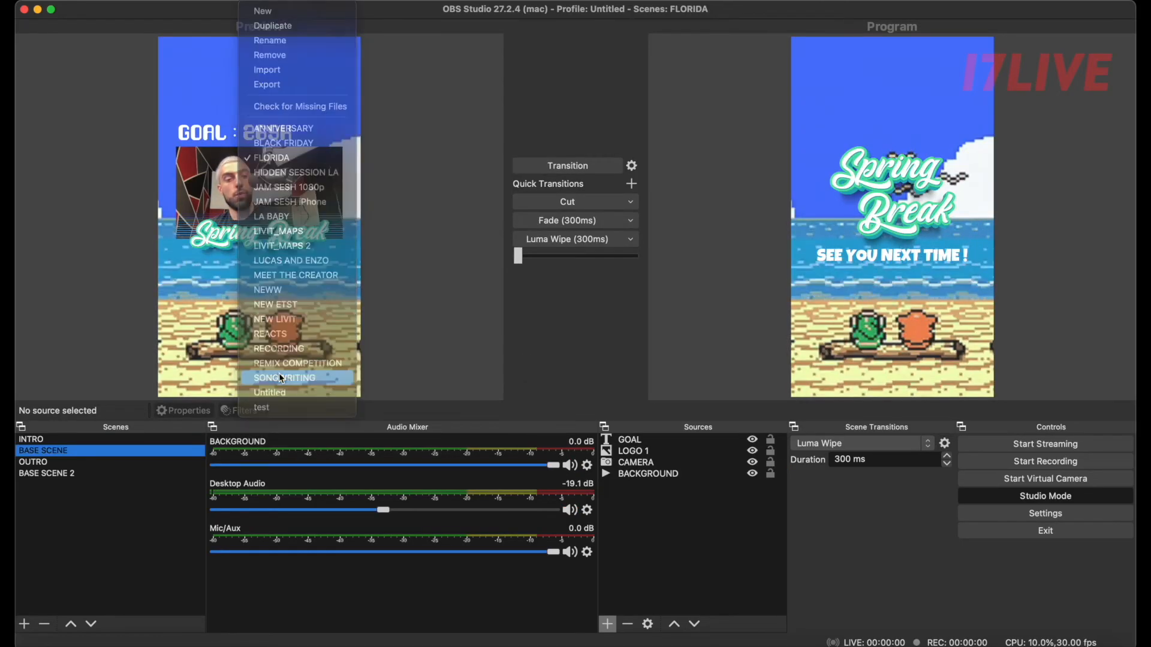
left_click(284, 378)
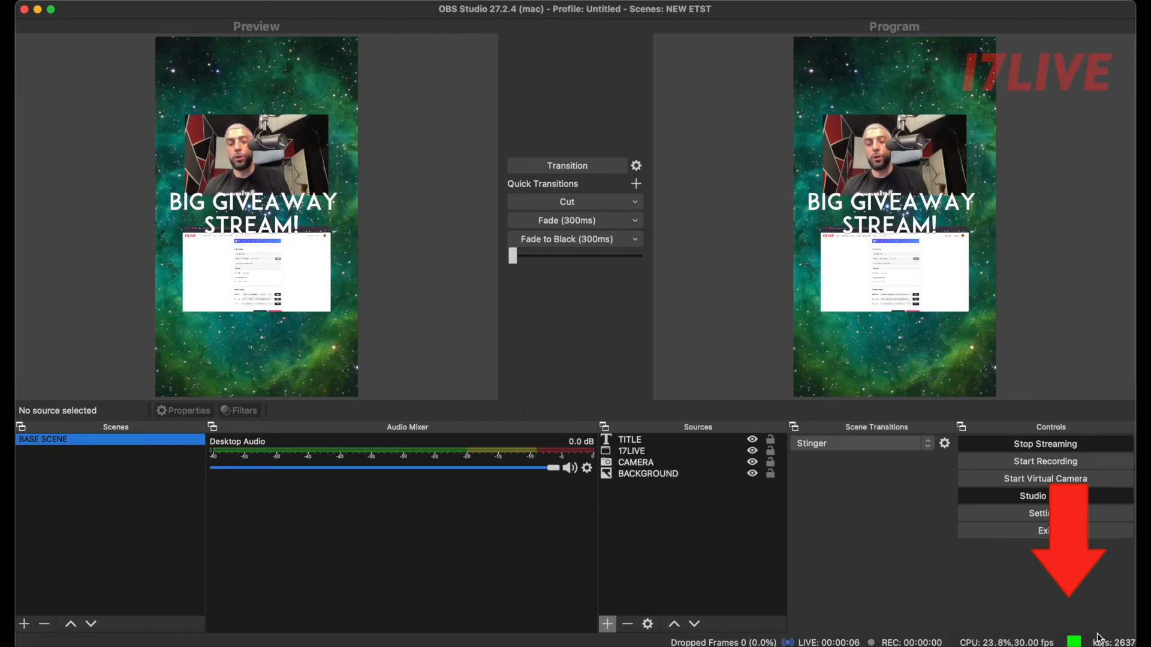
mouse_move(1101, 628)
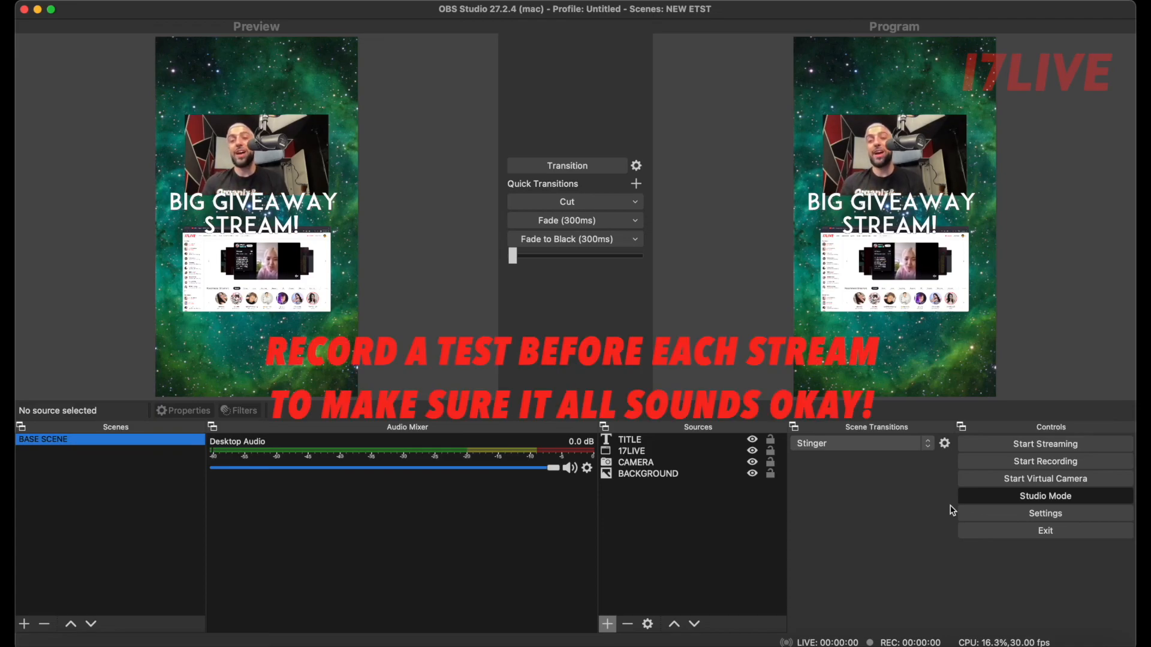
Start a test recording of the BIG GIVEAWAY STREAM! scene.
left_click(1044, 460)
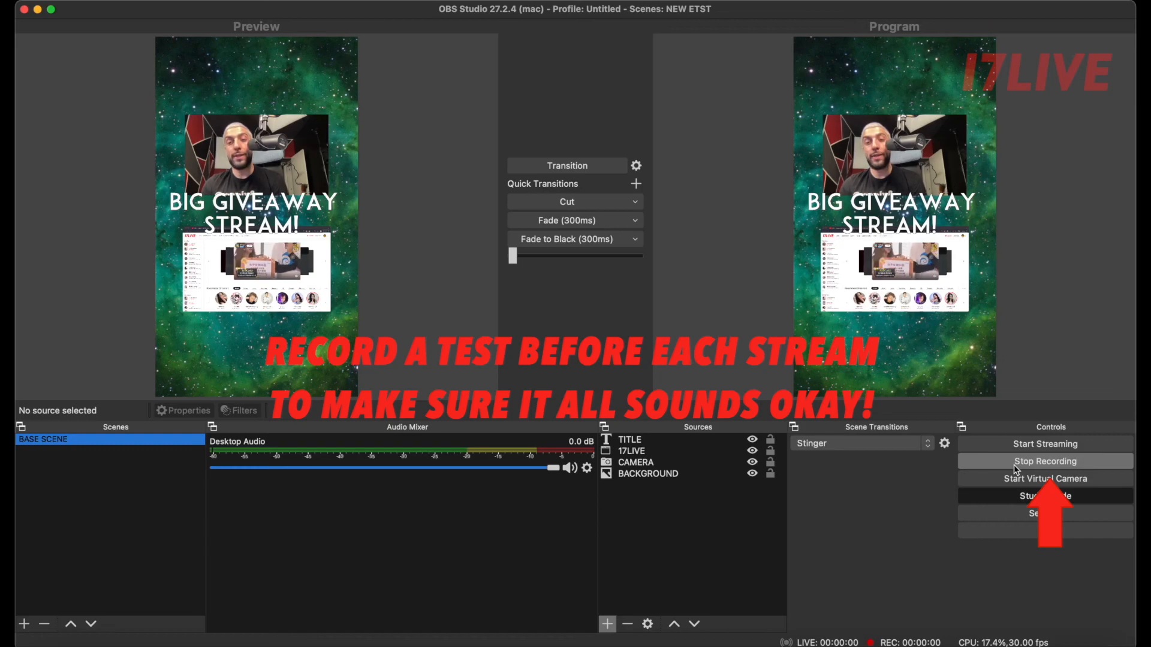